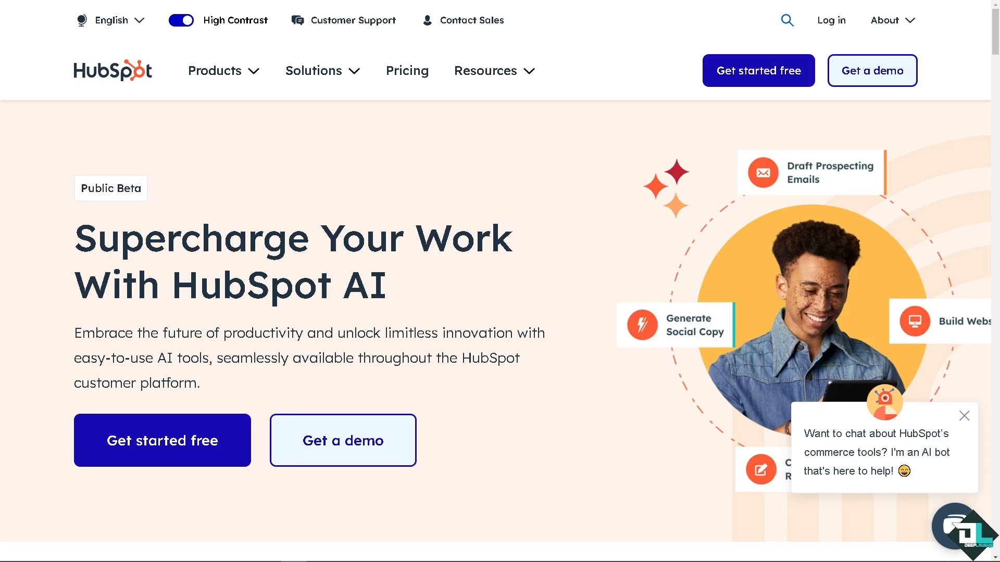
mouse_move(410, 267)
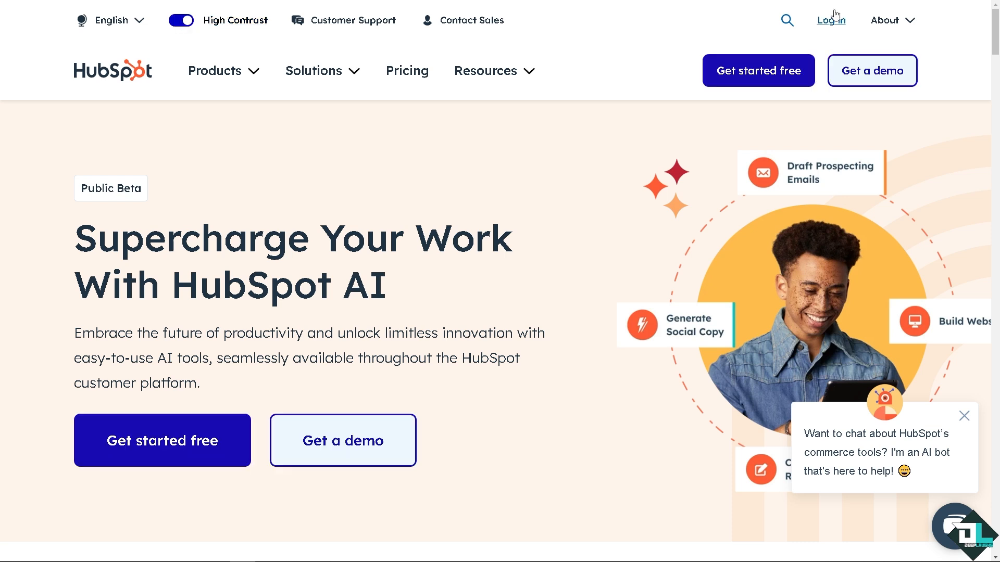
- Go to the HubSpot sign-in page and log in to the account
left_click(831, 20)
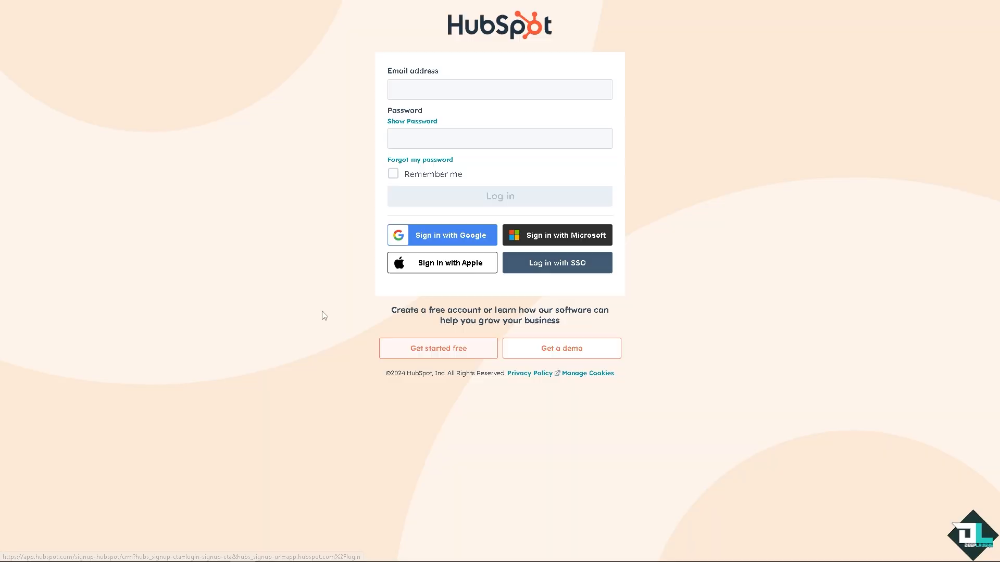
left_click(438, 348)
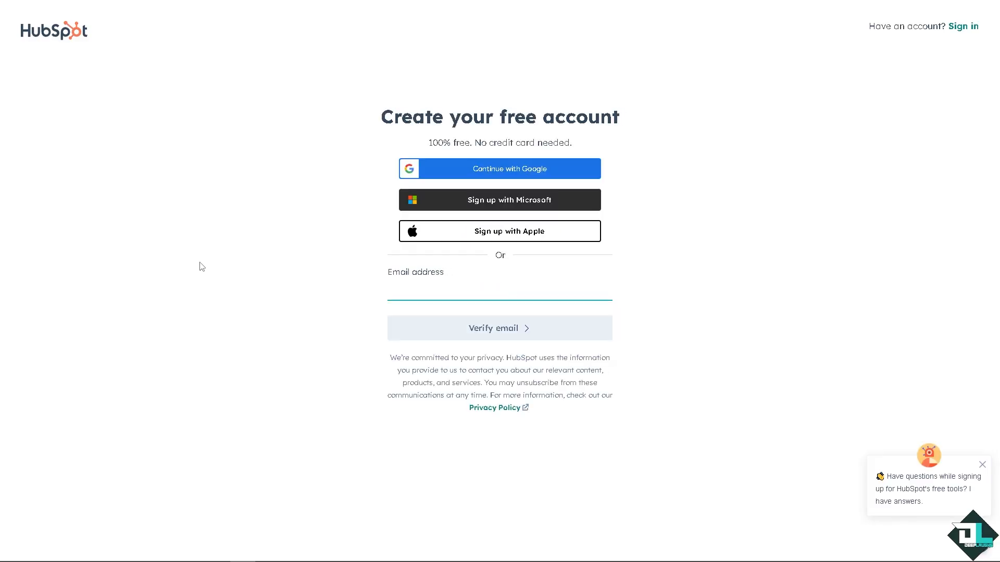
mouse_move(204, 260)
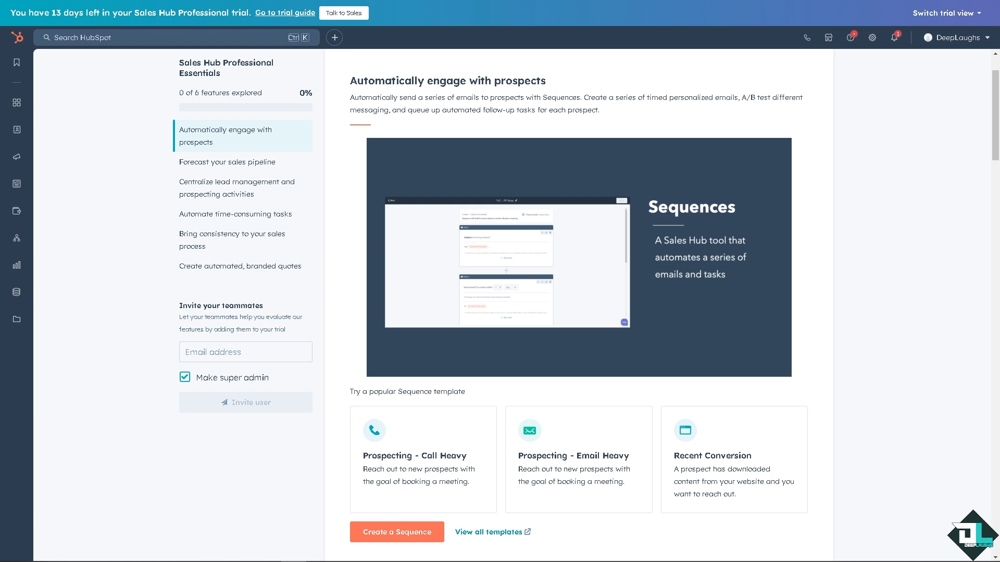
- Navigate to Marketing > Email to reach the Marketing Email dashboard
left_click(577, 262)
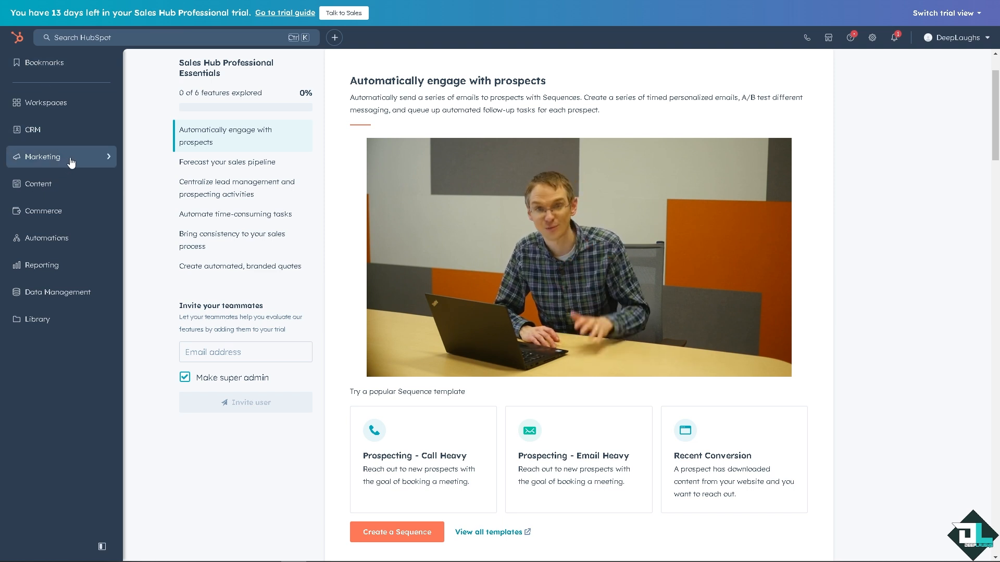
left_click(43, 156)
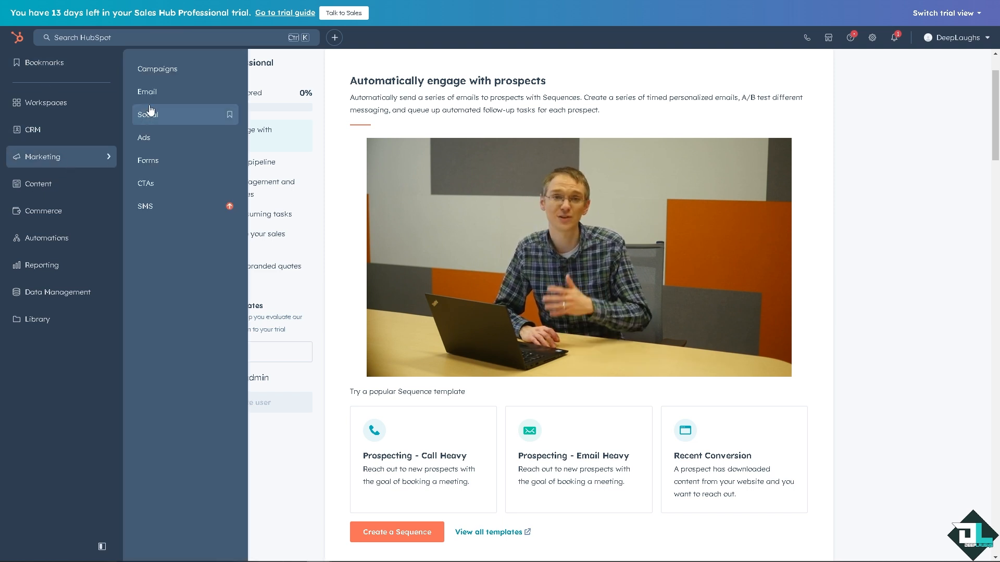
left_click(148, 92)
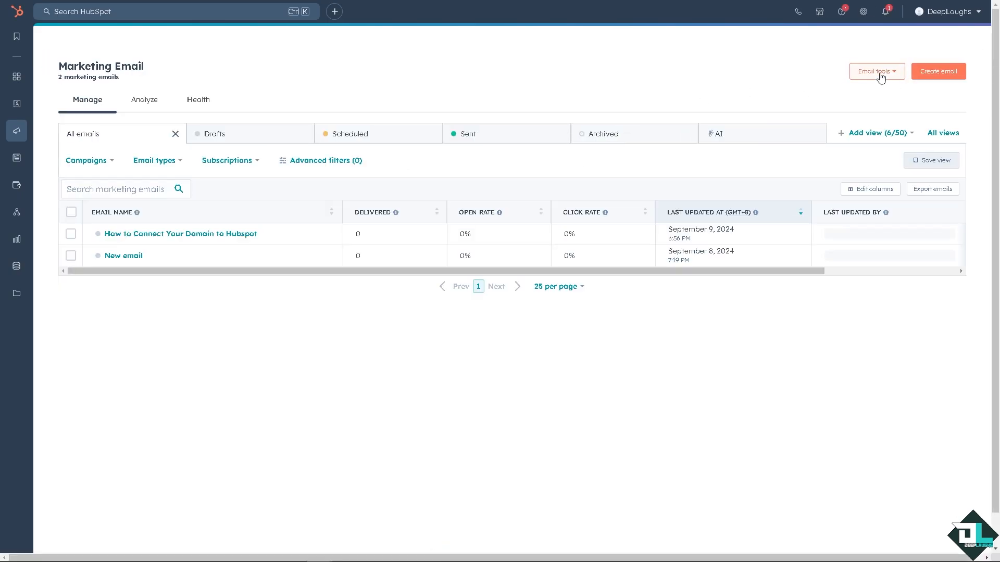
- Start creating a new email and choose the Automated email type
left_click(877, 71)
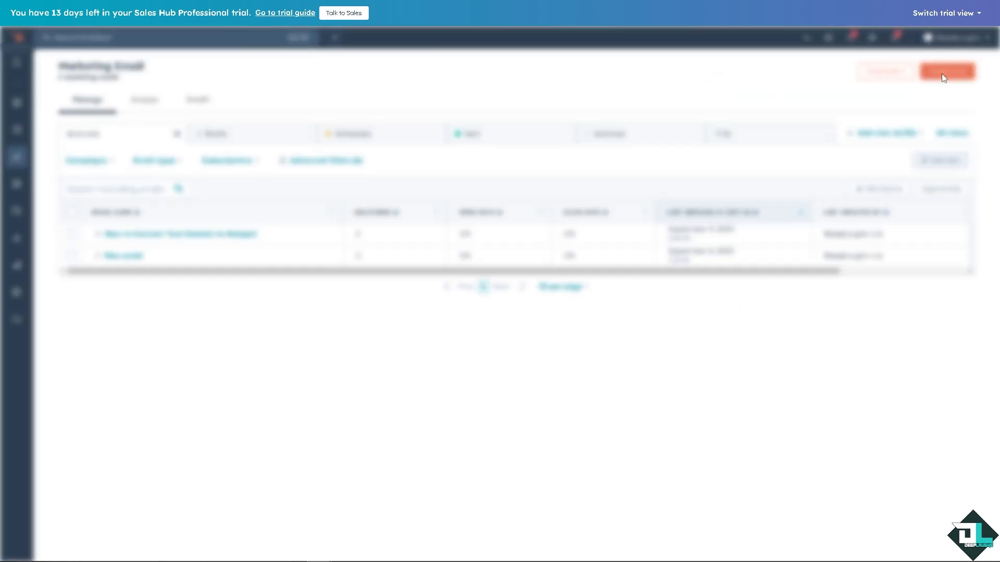
left_click(948, 71)
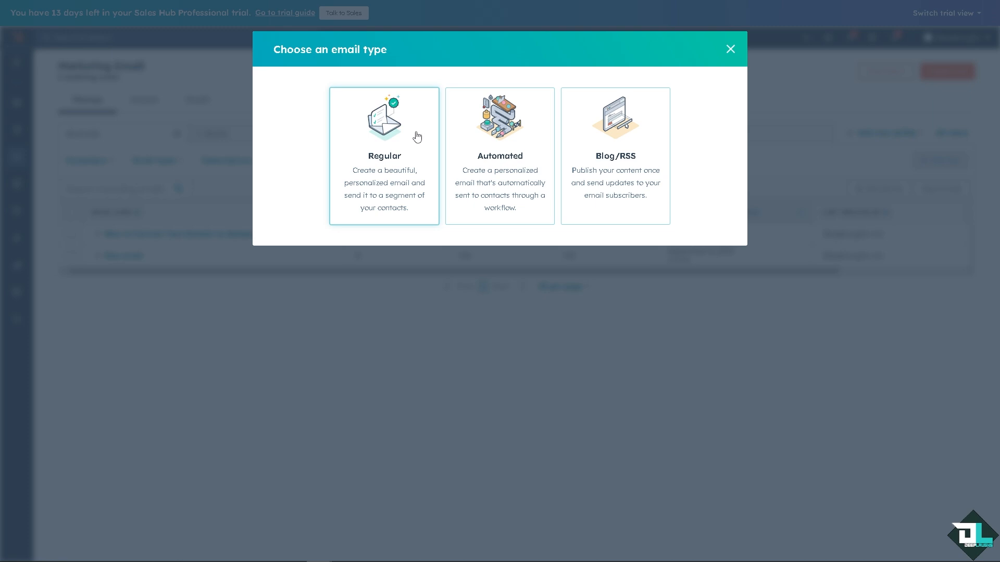
mouse_move(506, 134)
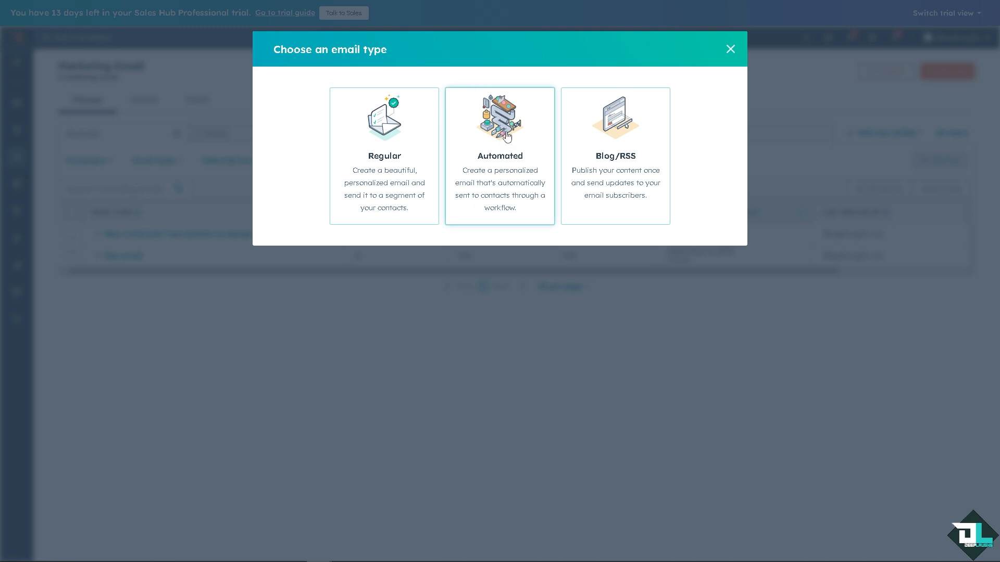
mouse_move(507, 141)
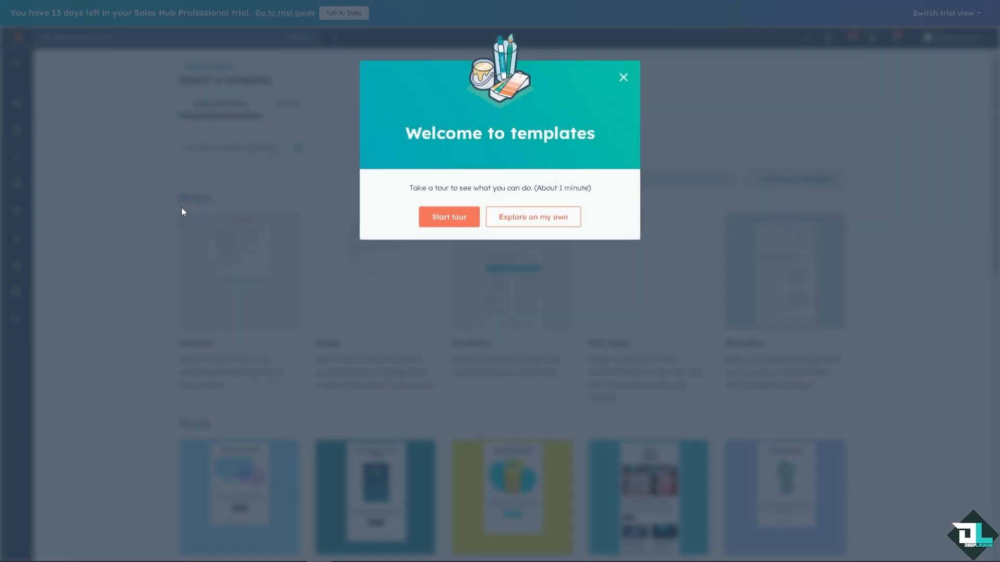
mouse_move(449, 220)
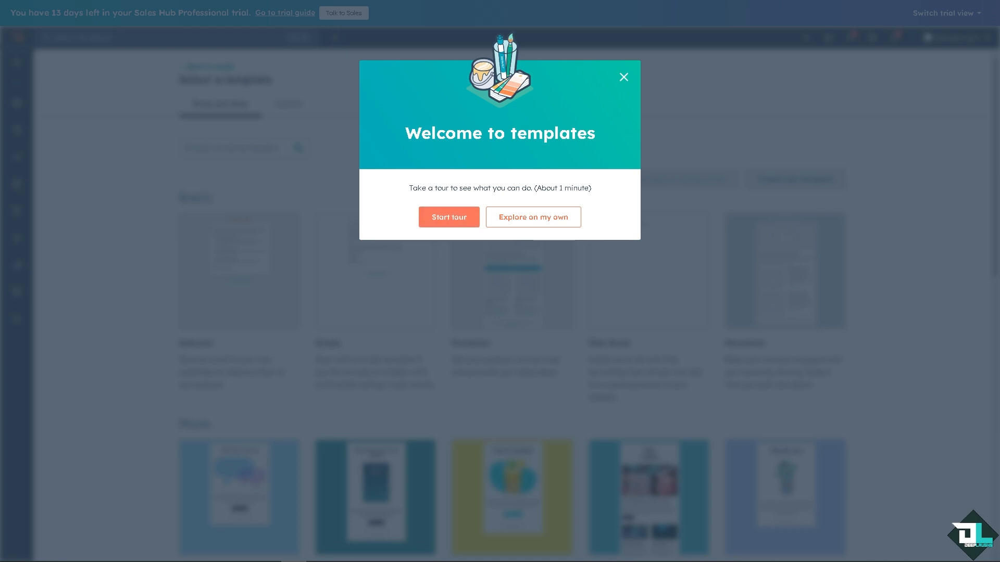
mouse_move(462, 224)
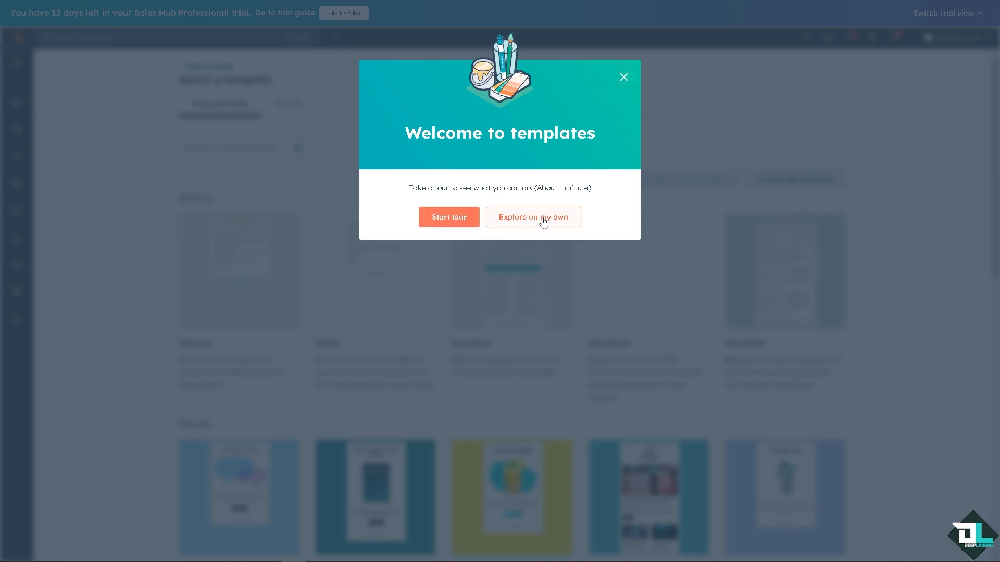
- Skip the templates tour and build the new email from the Welcome template
left_click(533, 217)
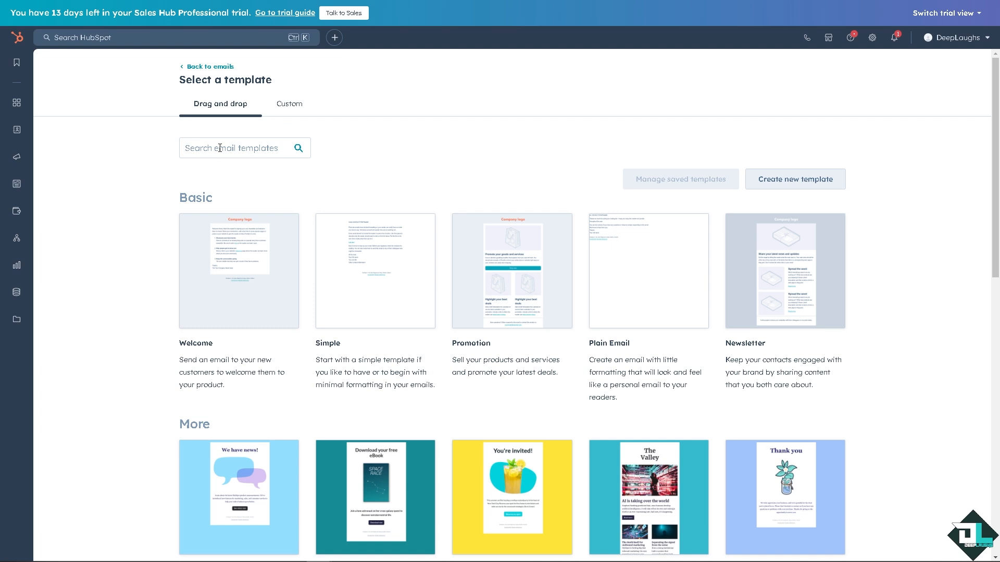
mouse_move(233, 173)
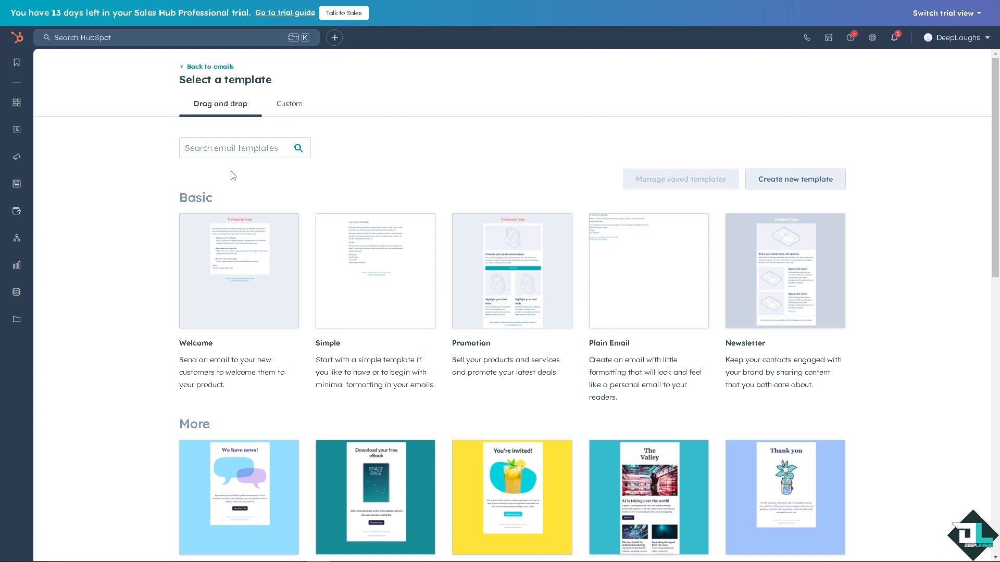
mouse_move(276, 258)
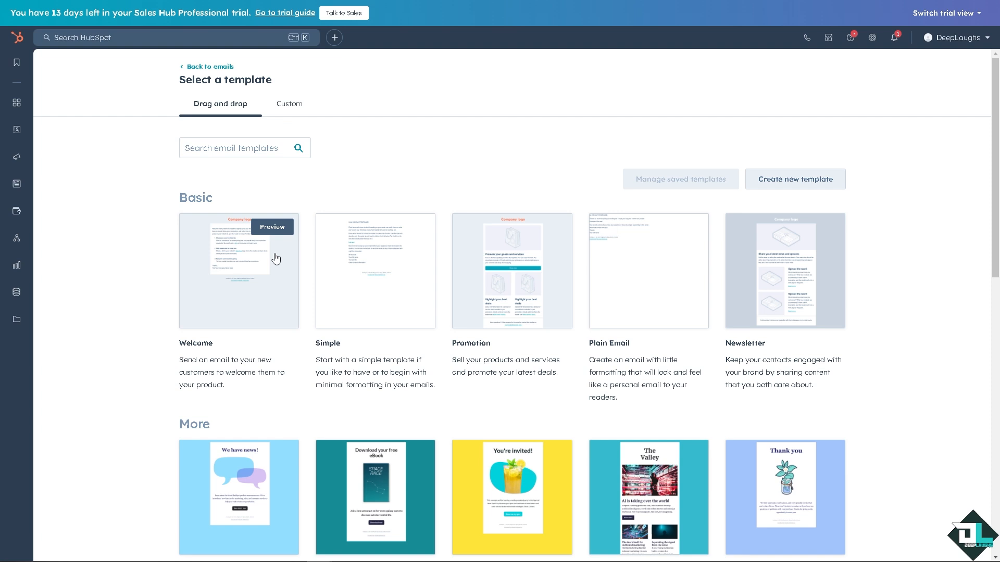
mouse_move(247, 371)
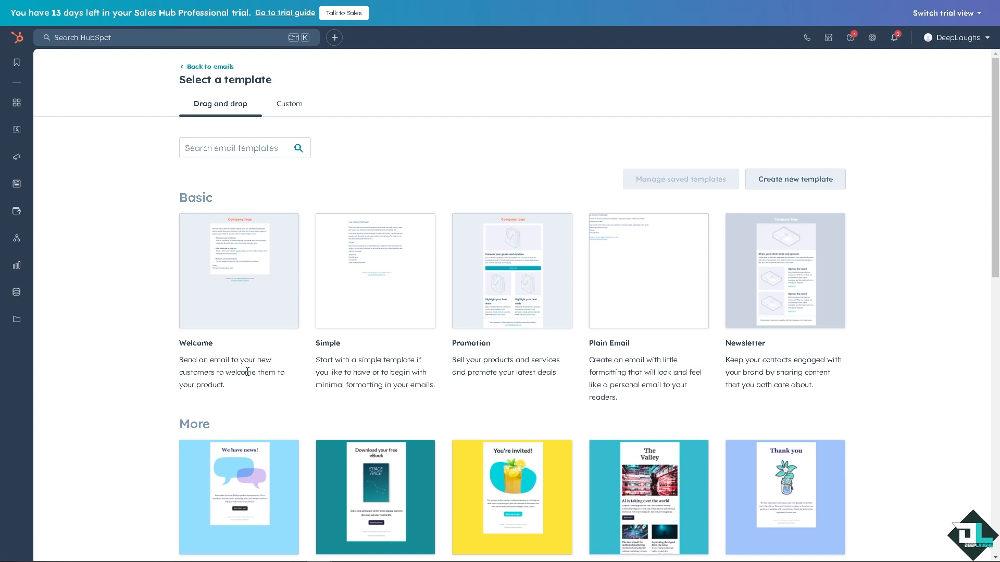
mouse_move(258, 389)
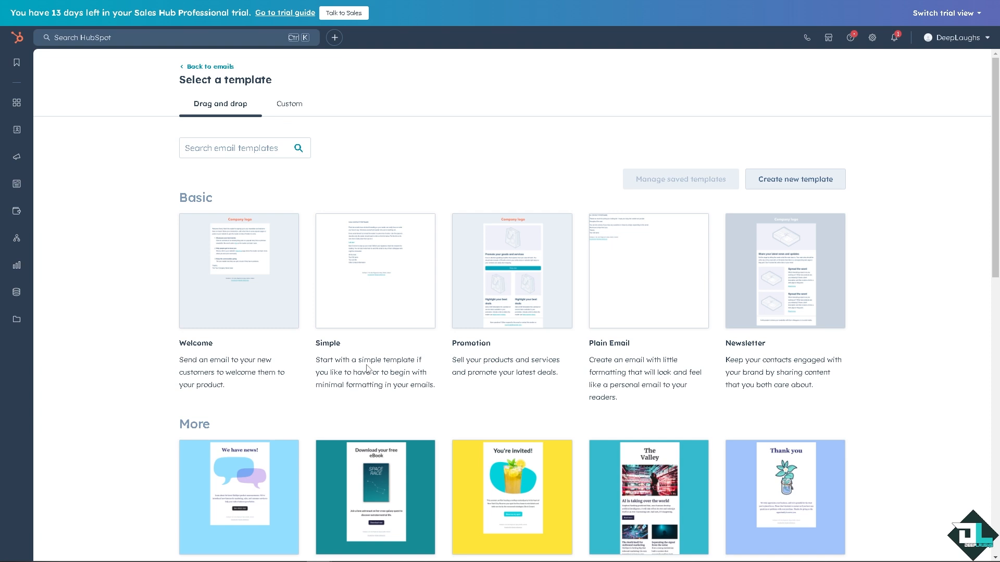
mouse_move(427, 398)
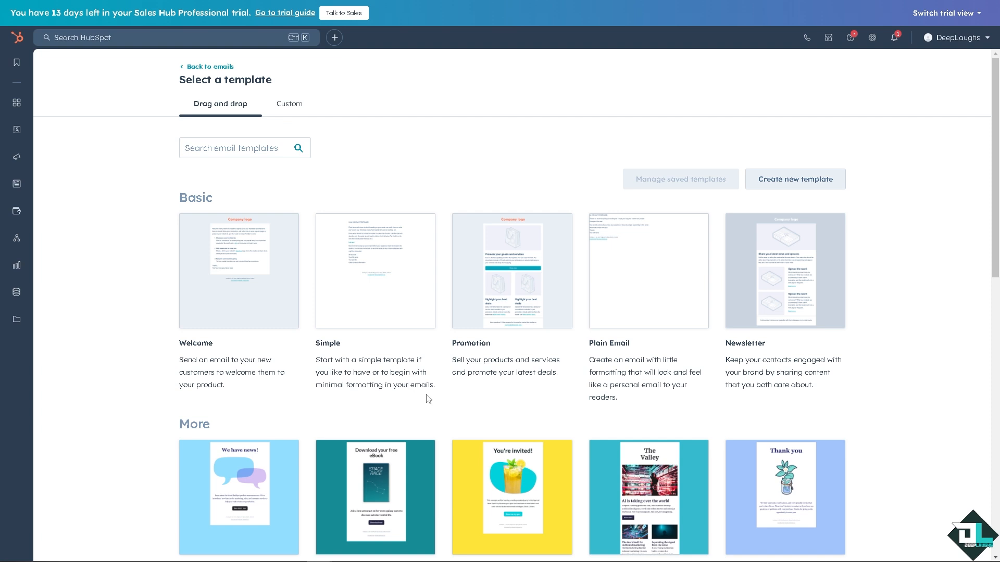
mouse_move(557, 304)
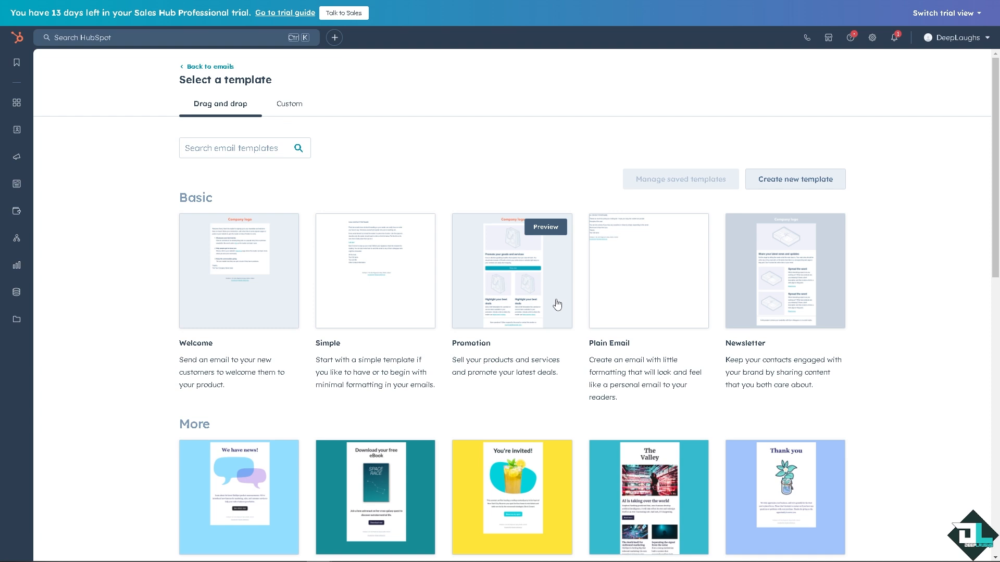
mouse_move(675, 310)
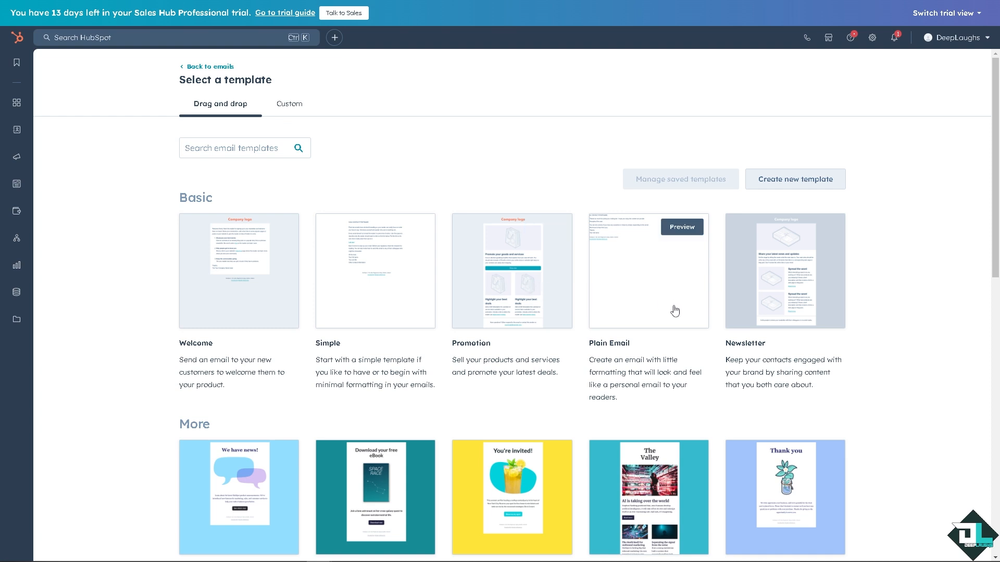
mouse_move(785, 205)
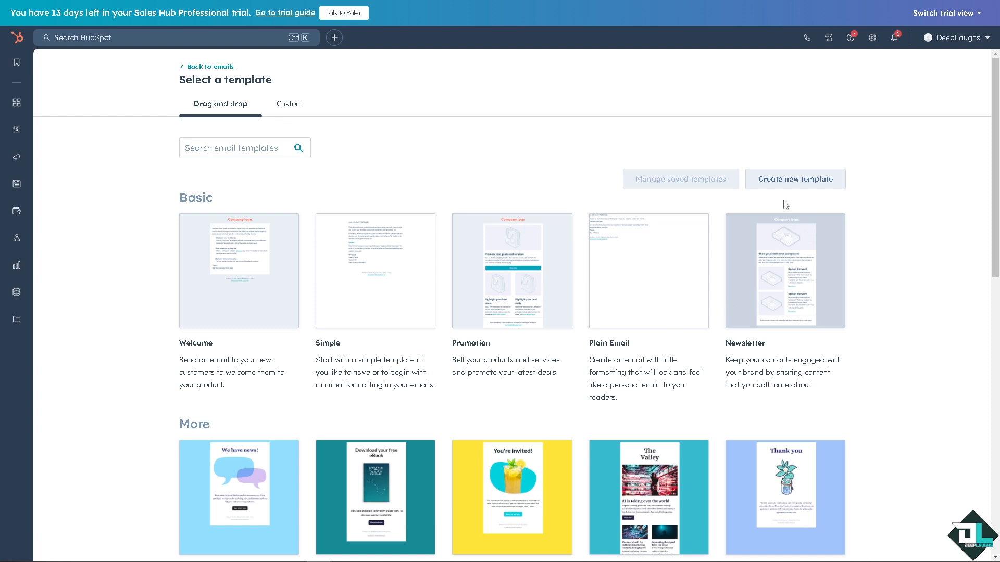
mouse_move(801, 208)
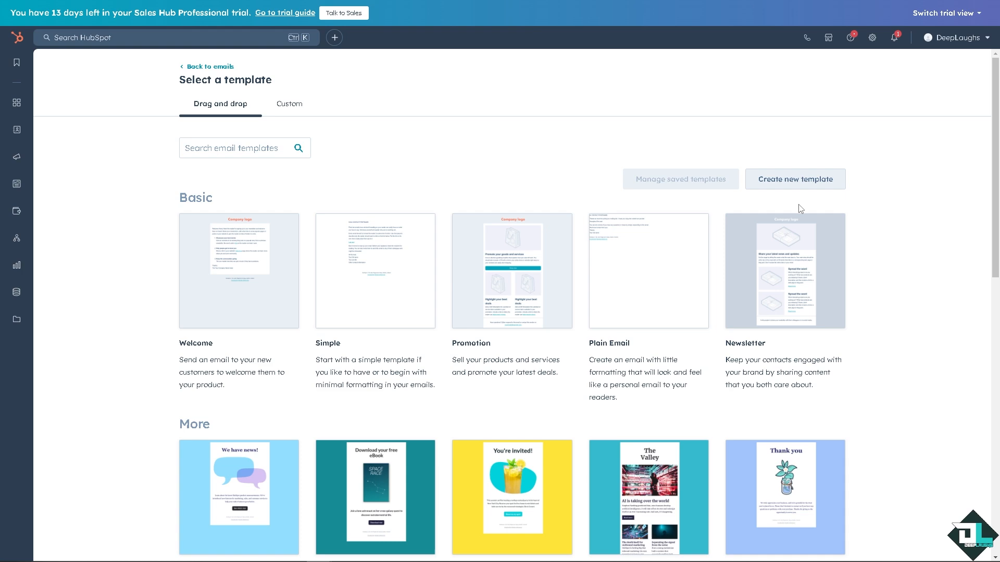
mouse_move(781, 212)
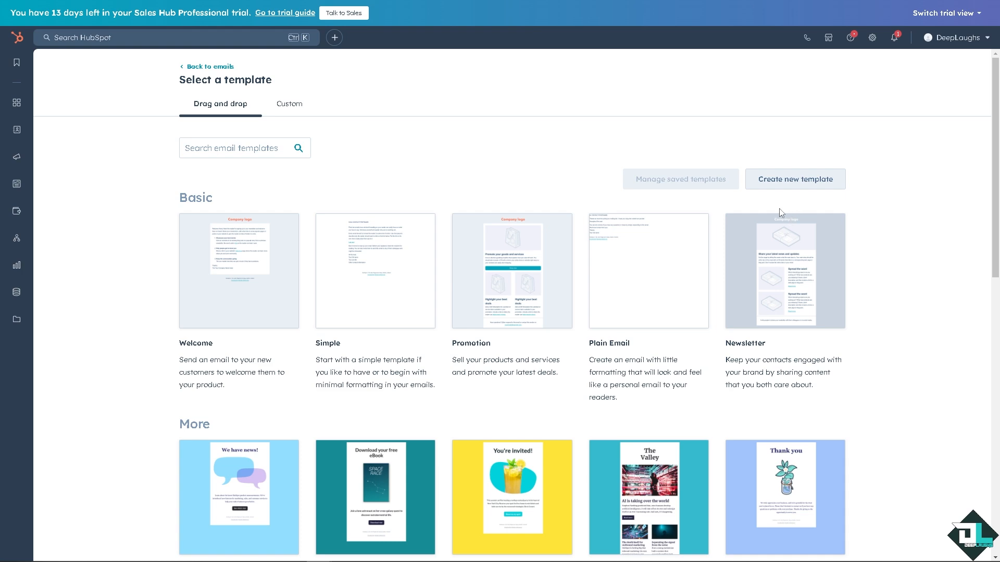
mouse_move(265, 396)
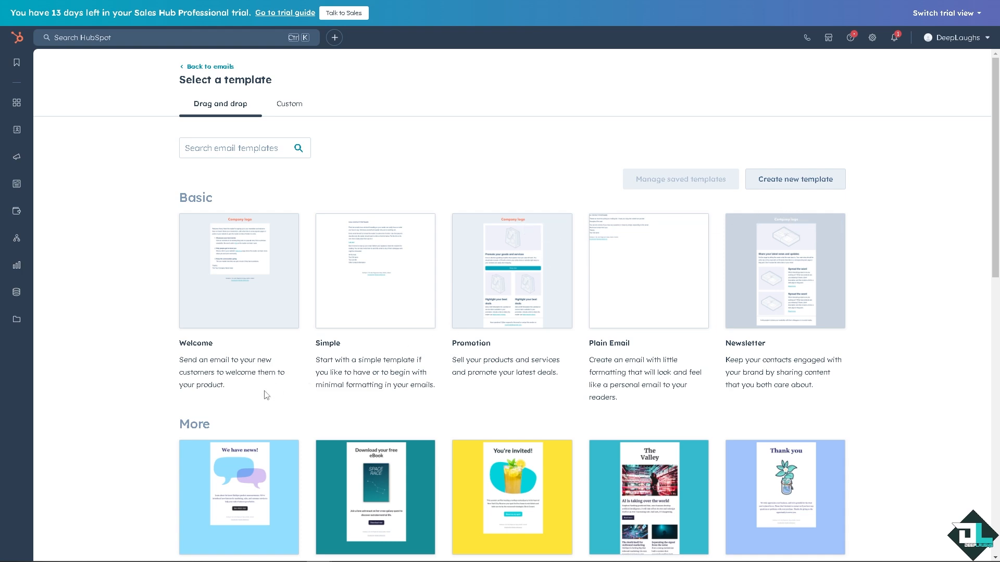
scroll("down", 3)
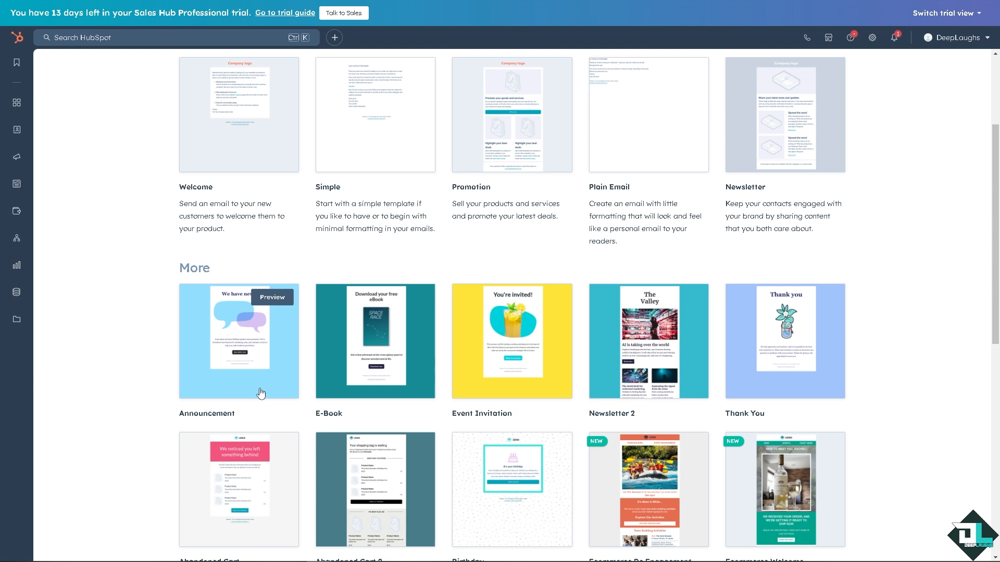
mouse_move(376, 386)
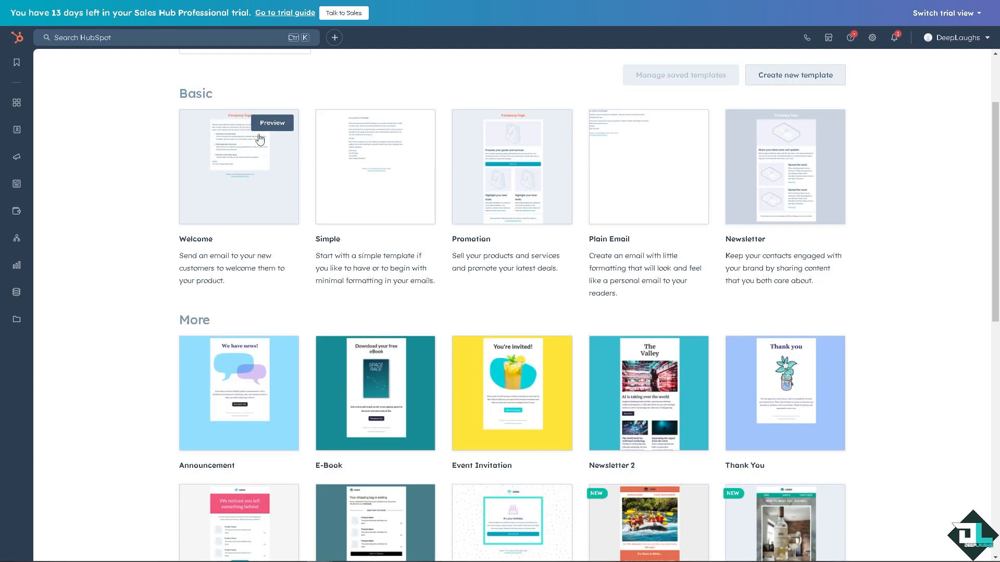
mouse_move(278, 210)
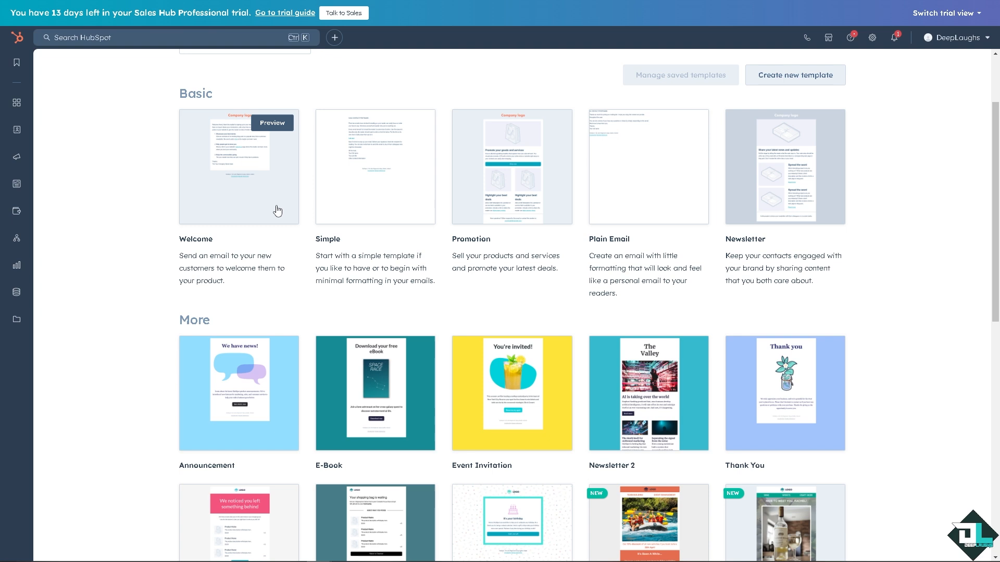
left_click(239, 166)
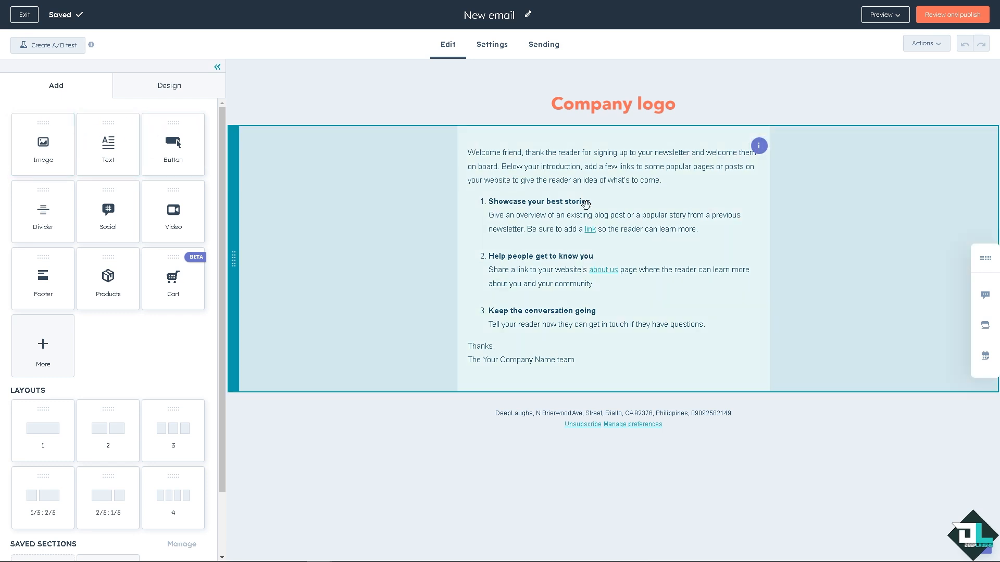
- Replace the Company logo placeholder with the DeepLaughs logo from Recently uploaded
left_click(662, 181)
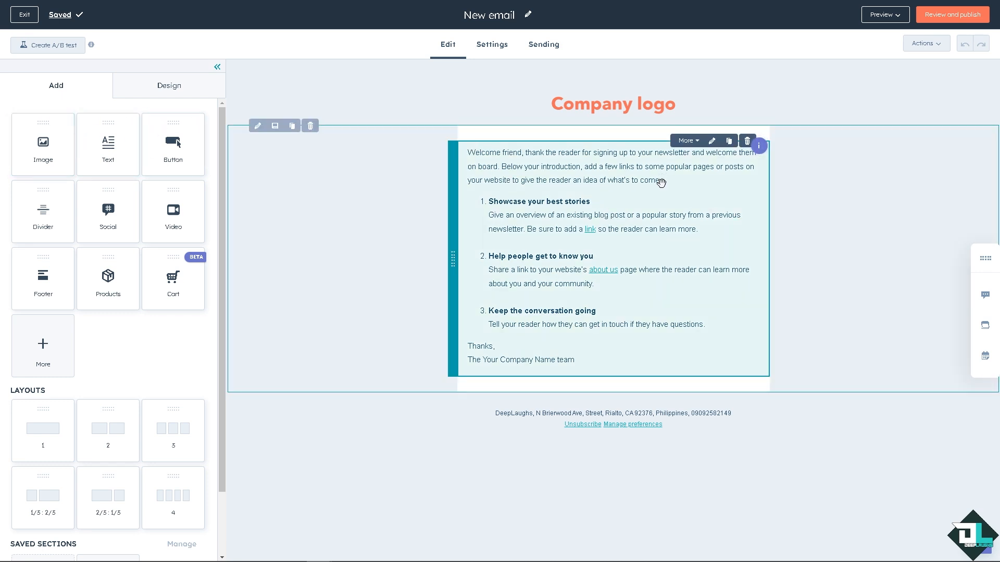
mouse_move(565, 189)
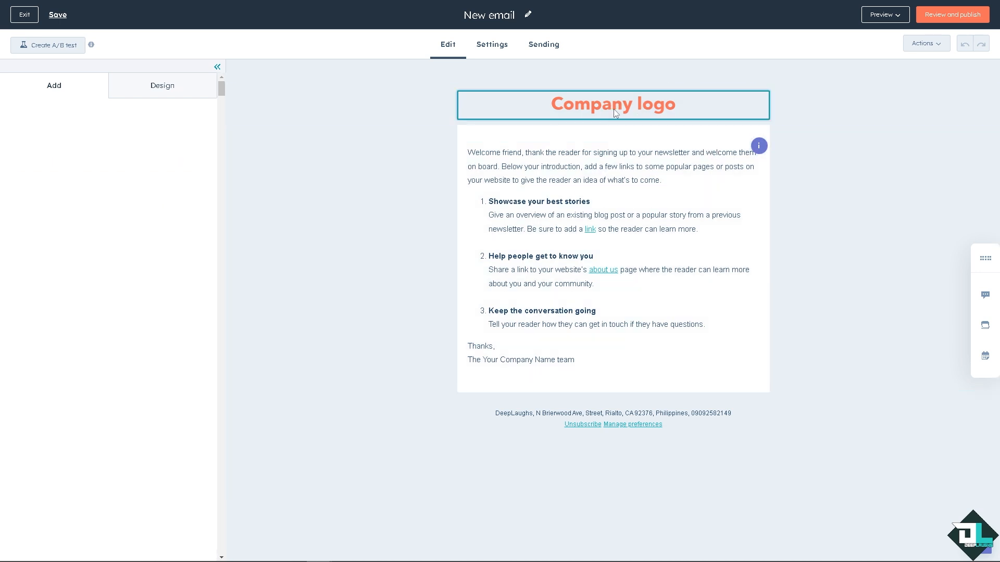
left_click(614, 104)
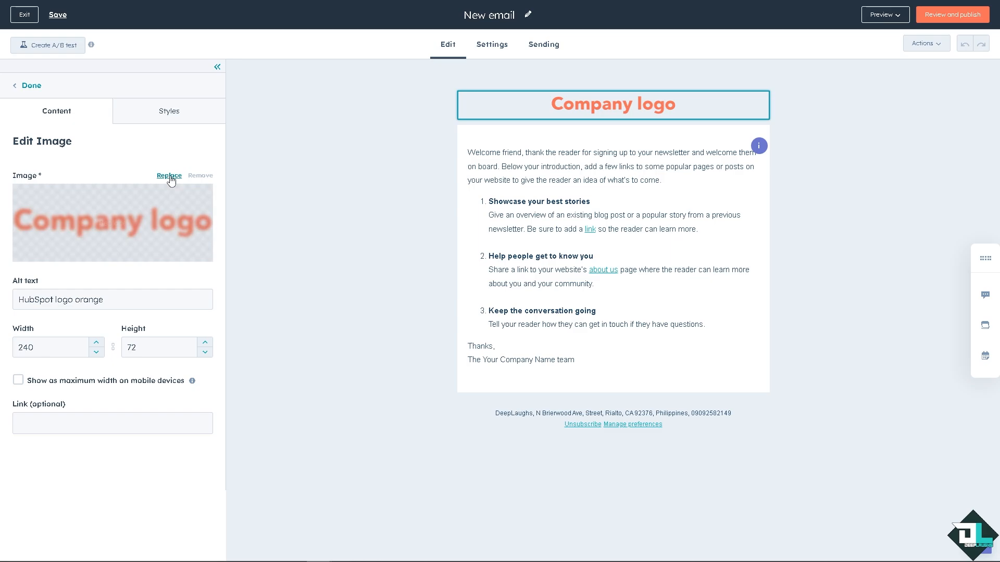
left_click(169, 174)
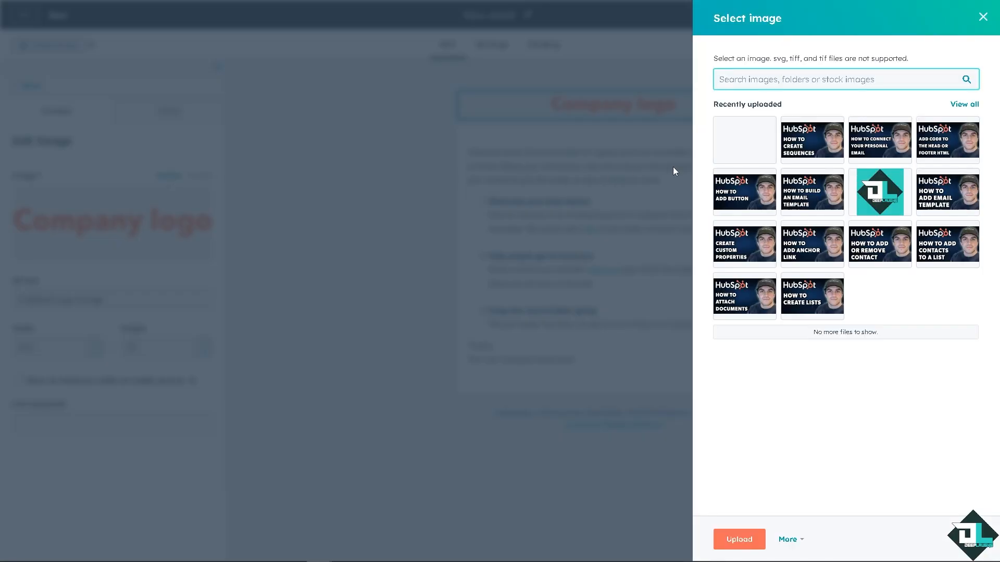
left_click(879, 192)
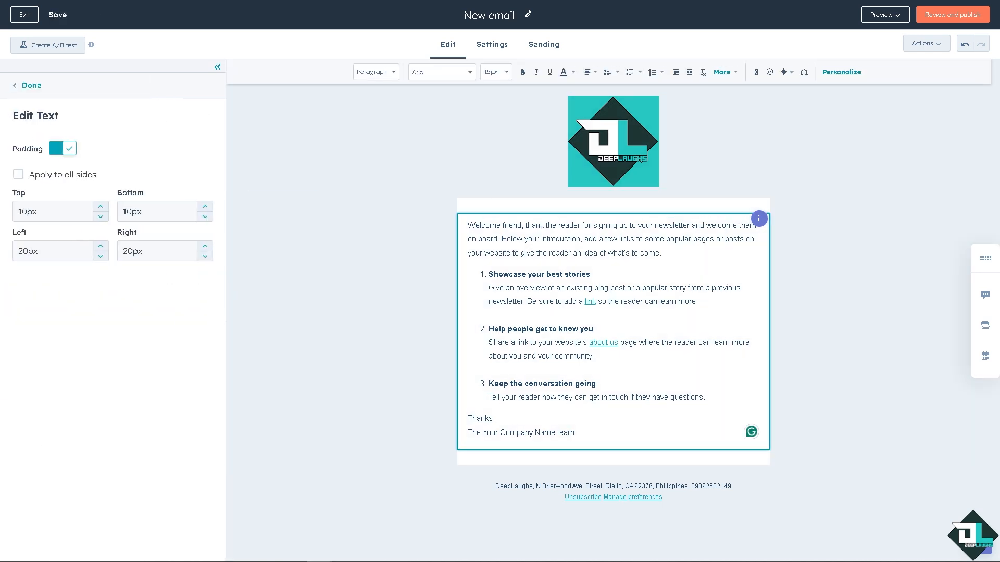
- Replace the body text with the bold heading 'How to Create Automated Emails to Use in Workflows in Hubspot'
left_click(54, 13)
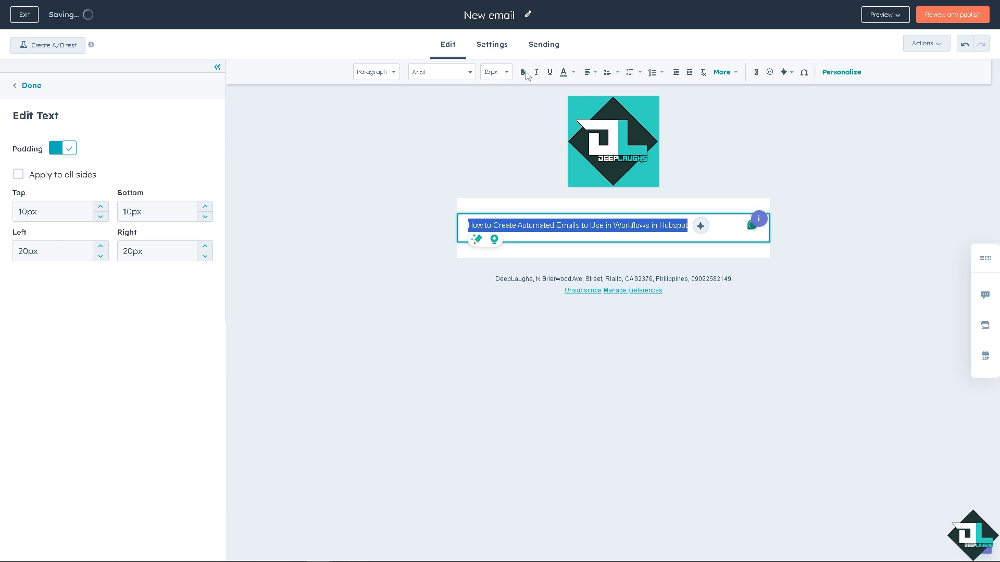
left_click(523, 72)
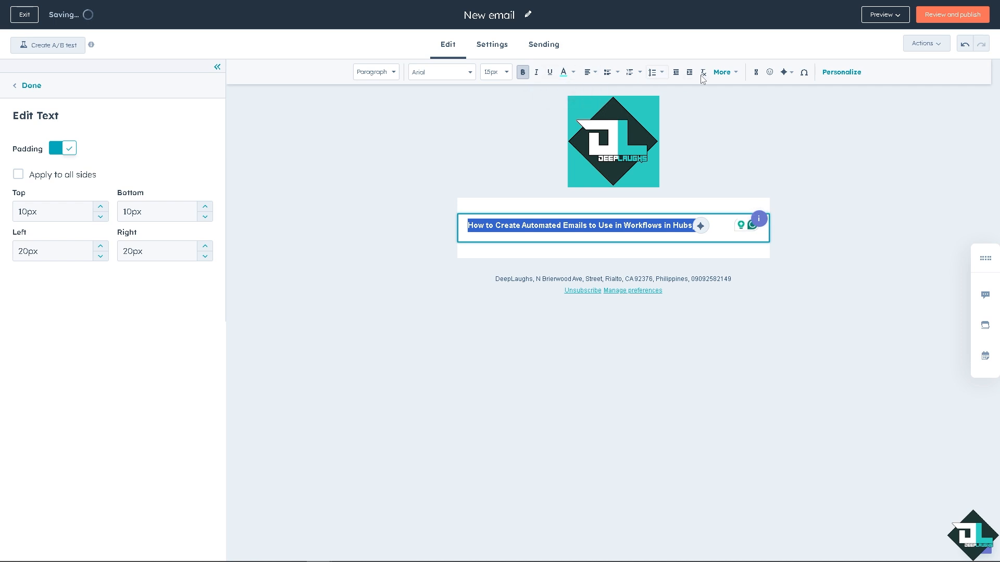
mouse_move(383, 223)
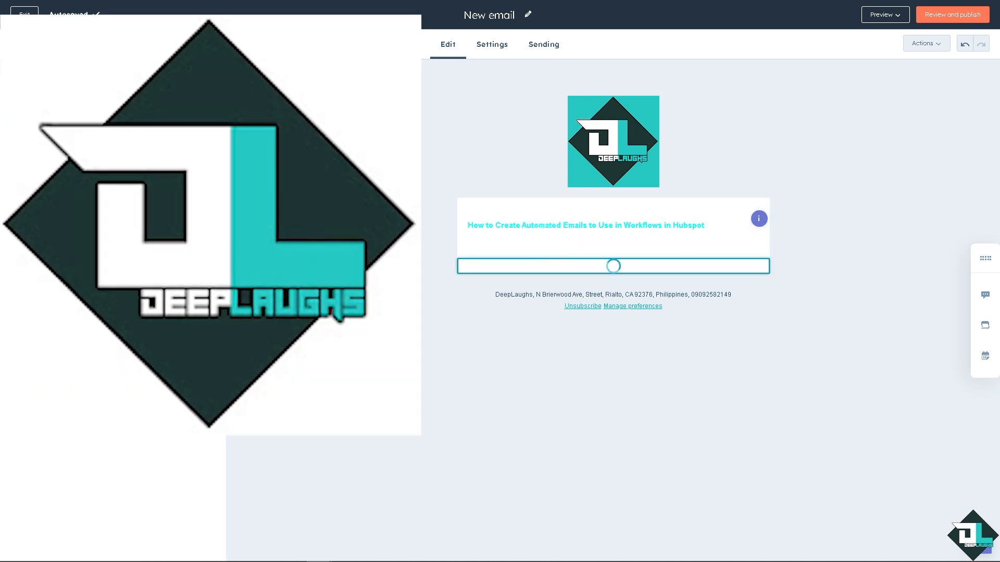
- Add the Create Automated Emails thumbnail image below the heading
left_click(612, 266)
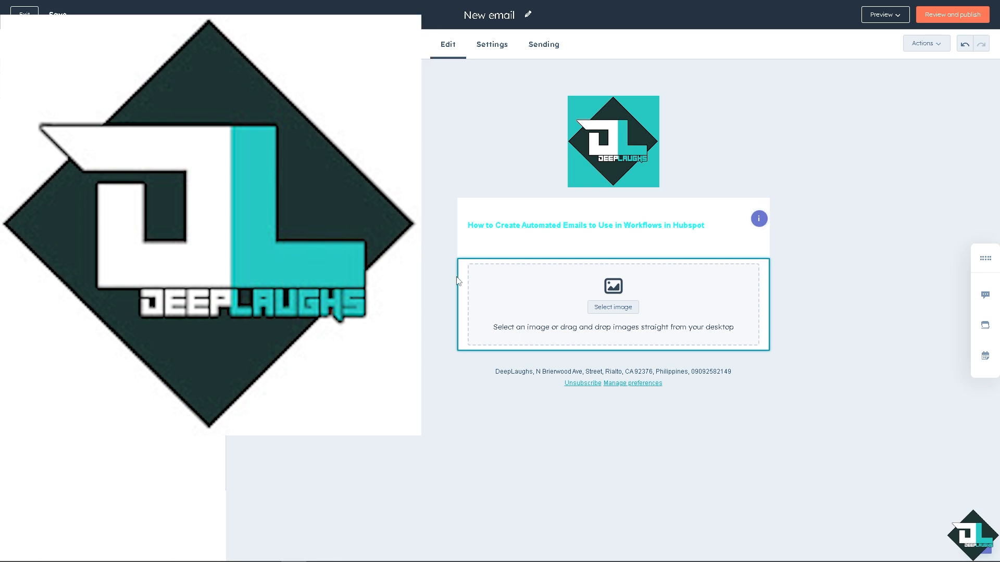
left_click(612, 306)
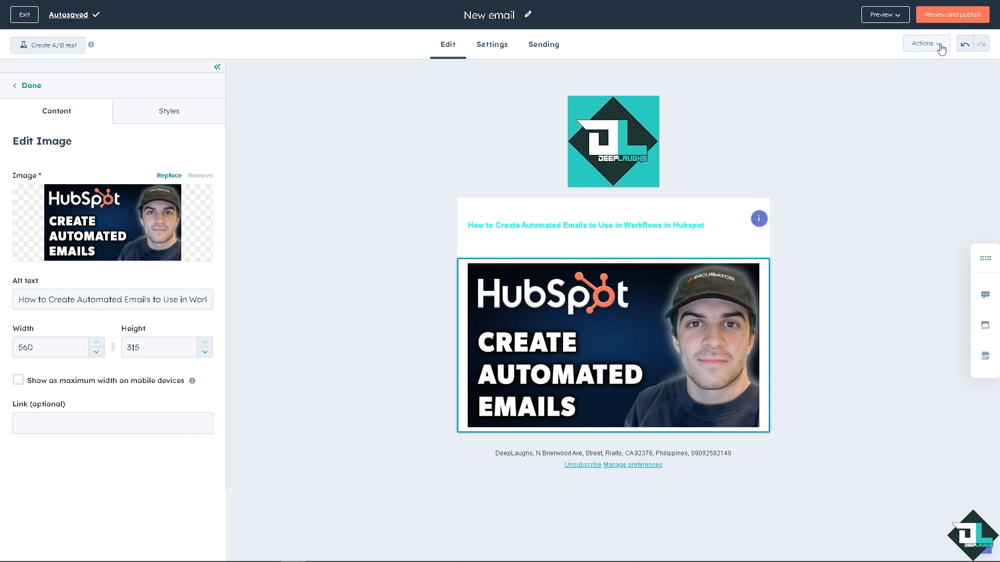
- Set the subject line to 'How to Create Automated Emails to Use in Workflows in Hubspot'
left_click(952, 14)
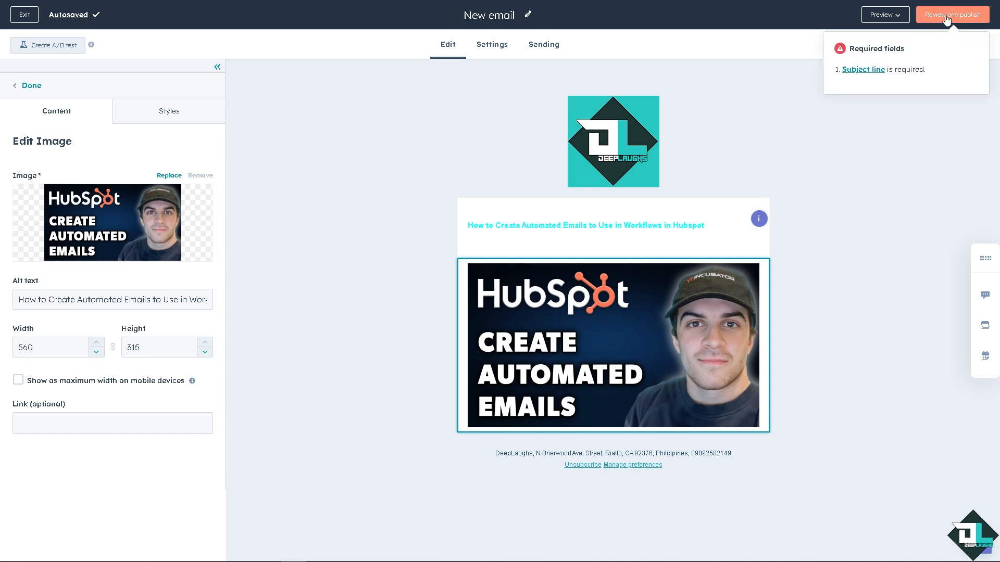
left_click(954, 14)
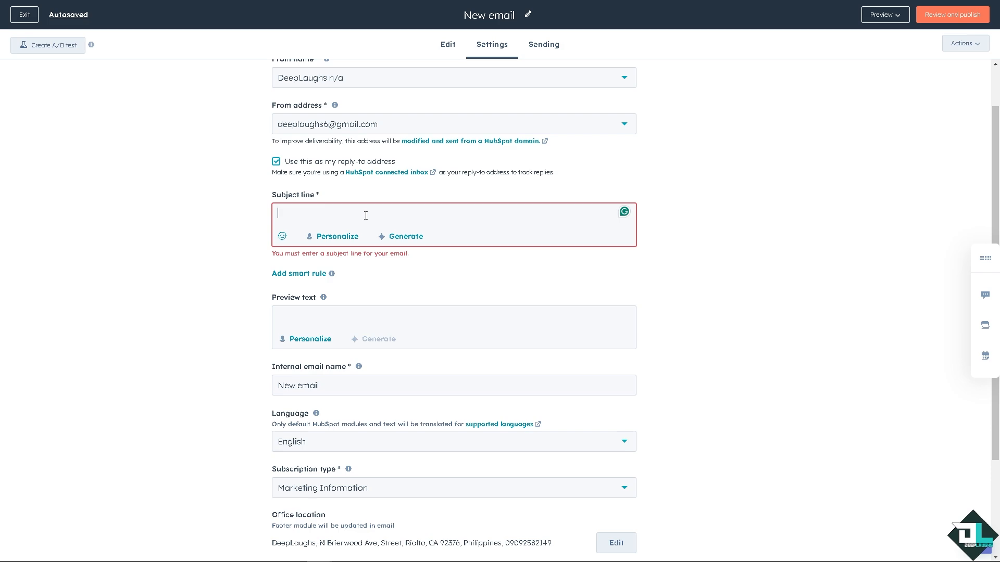
type("How to Create Automated Emails to Use in Workflows in Hubspot")
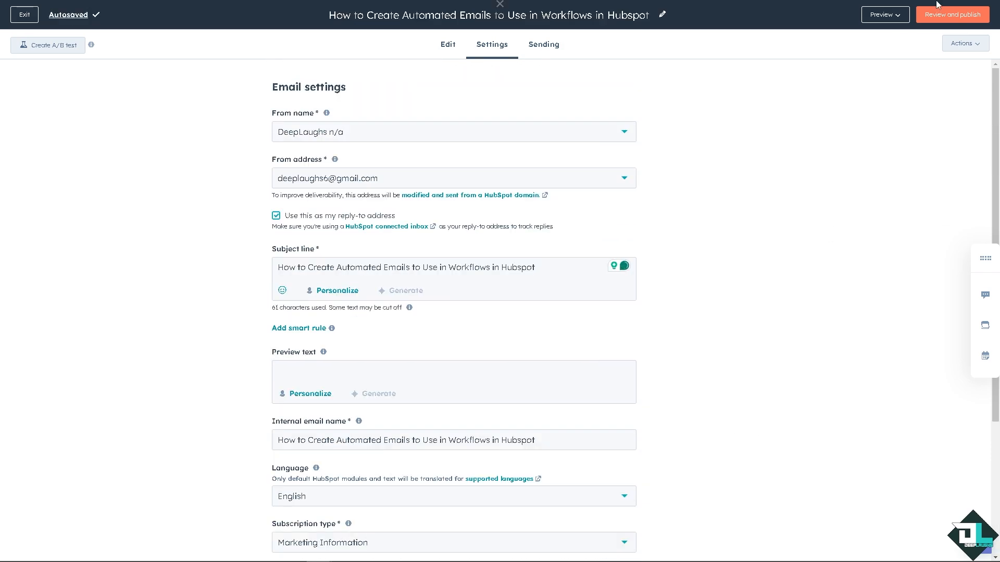
- Review and publish the email
left_click(953, 14)
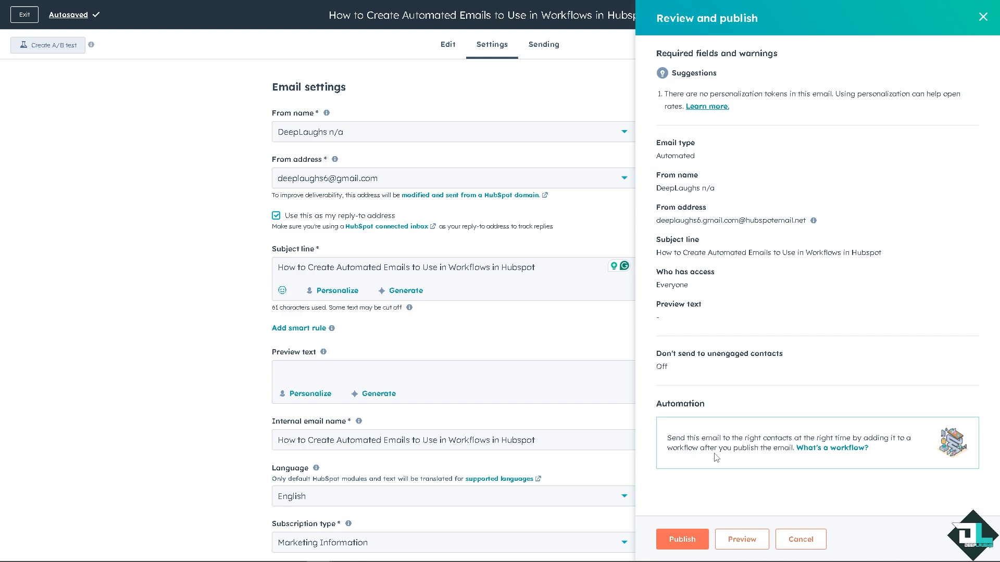
left_click(682, 539)
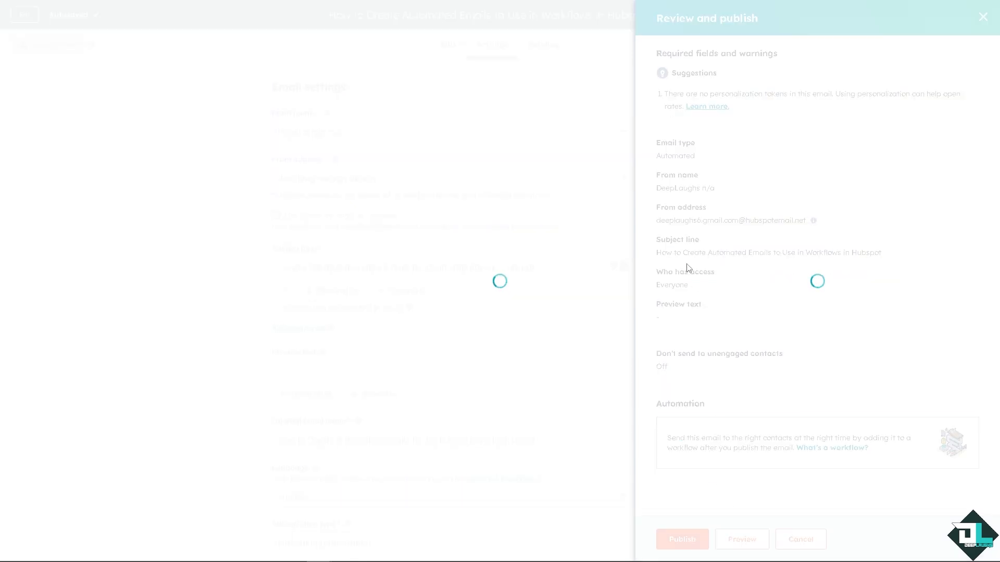
left_click(983, 17)
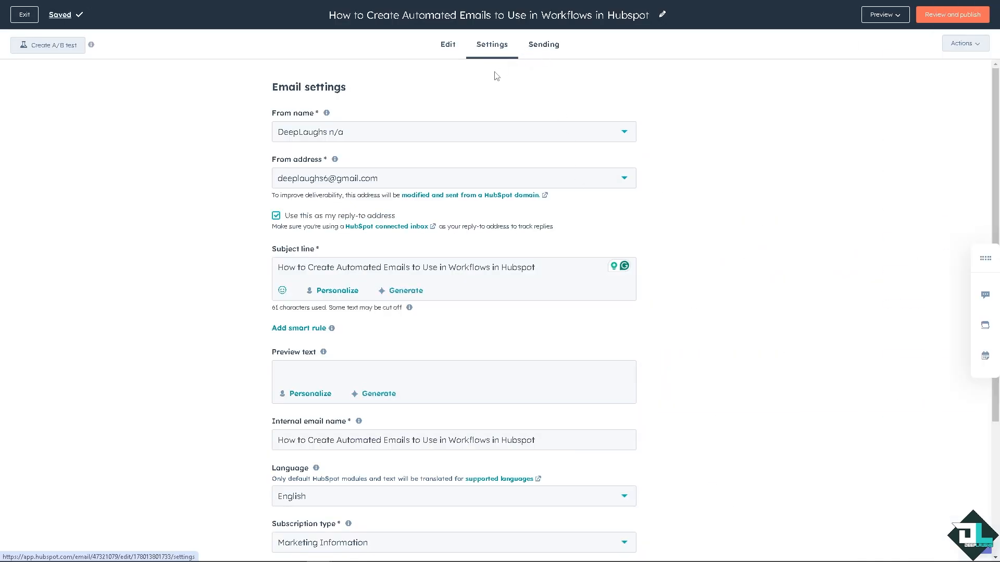
left_click(952, 15)
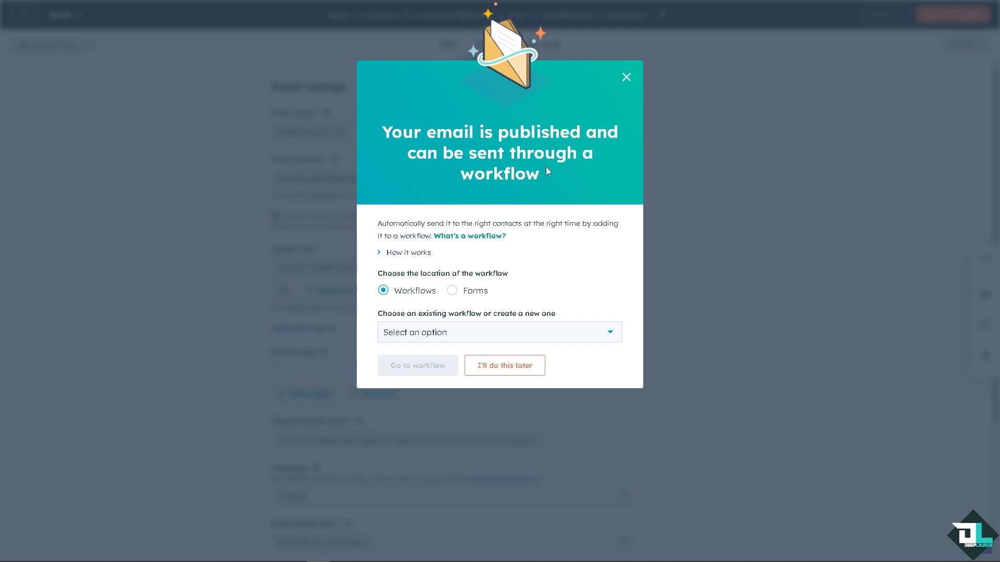
mouse_move(425, 283)
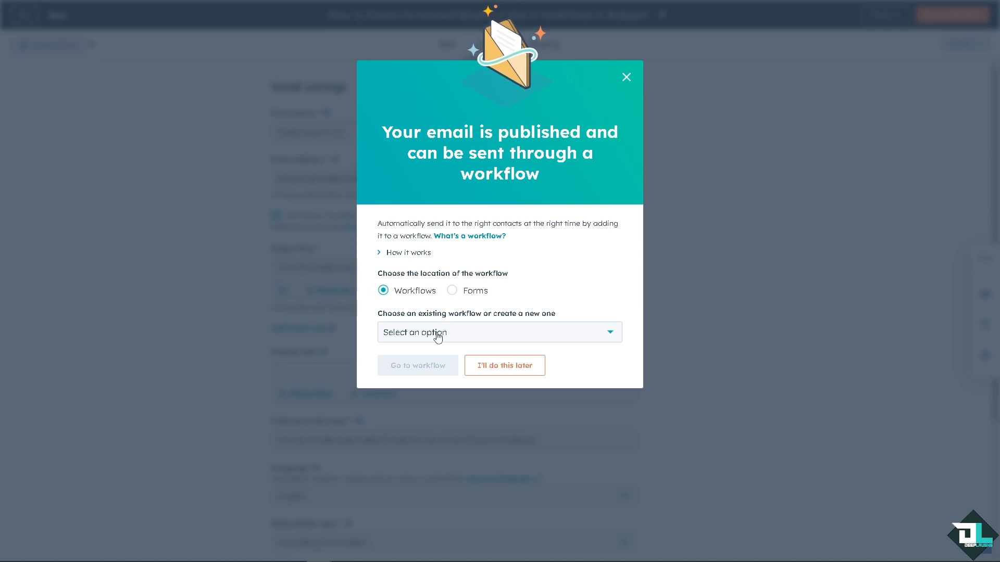
- From the published dialog, create a new workflow for the email
left_click(499, 332)
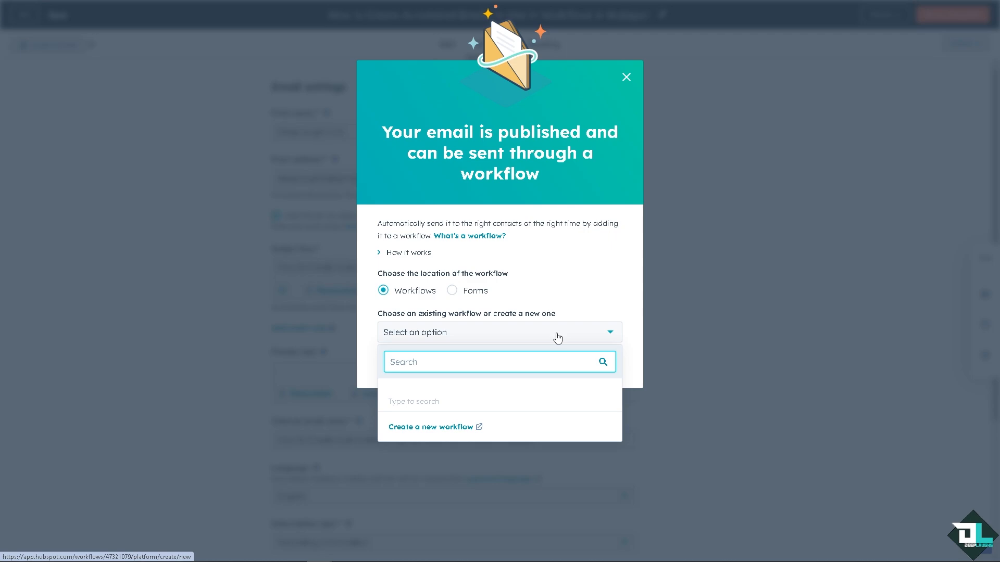
left_click(499, 332)
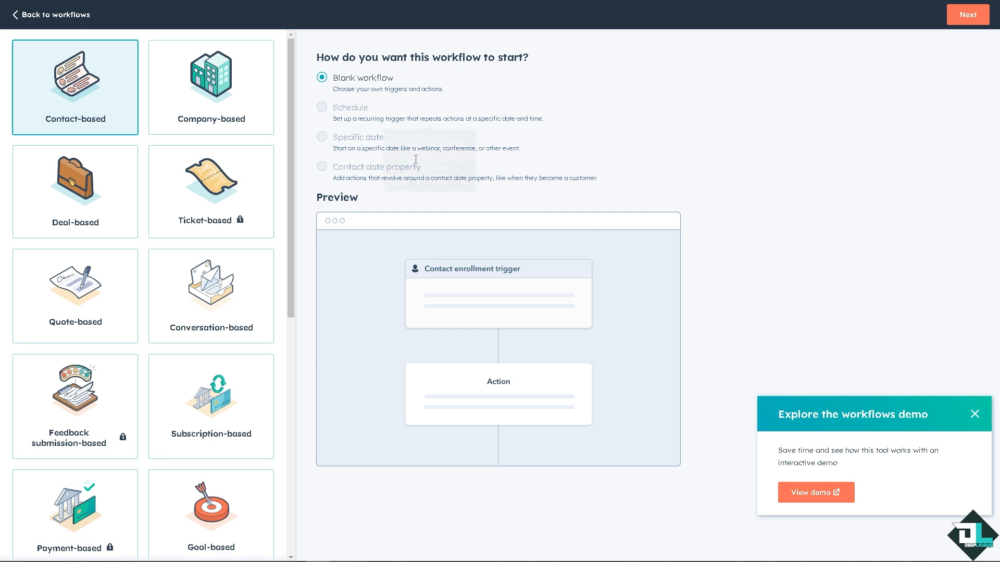
- Dismiss the demo prompt and continue with a blank contact-based workflow
left_click(974, 415)
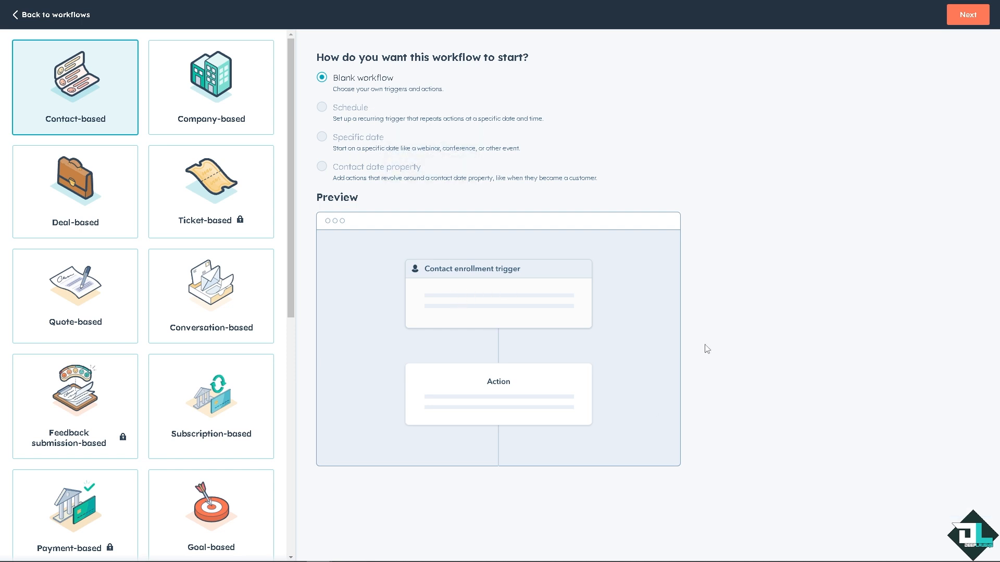
mouse_move(481, 281)
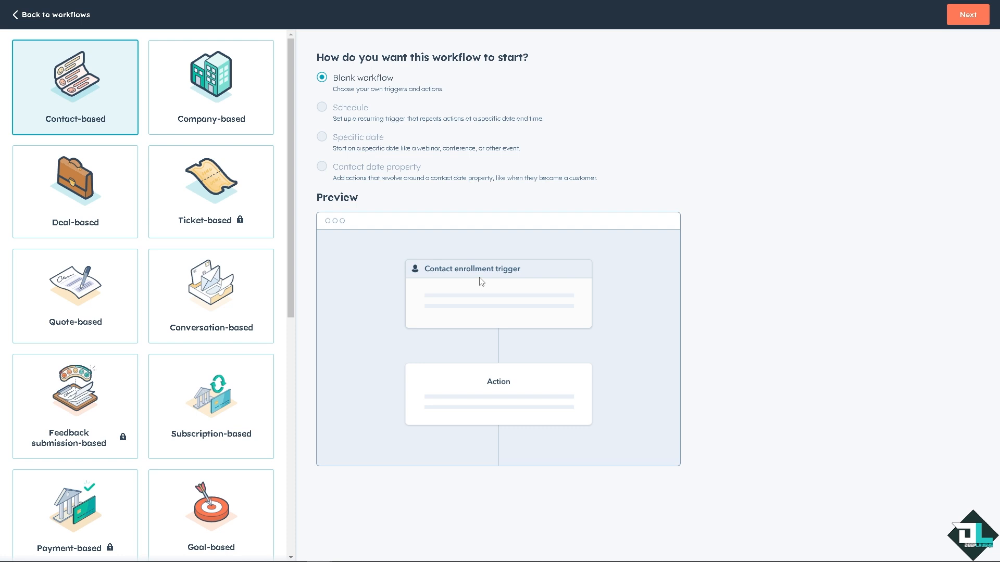
mouse_move(134, 132)
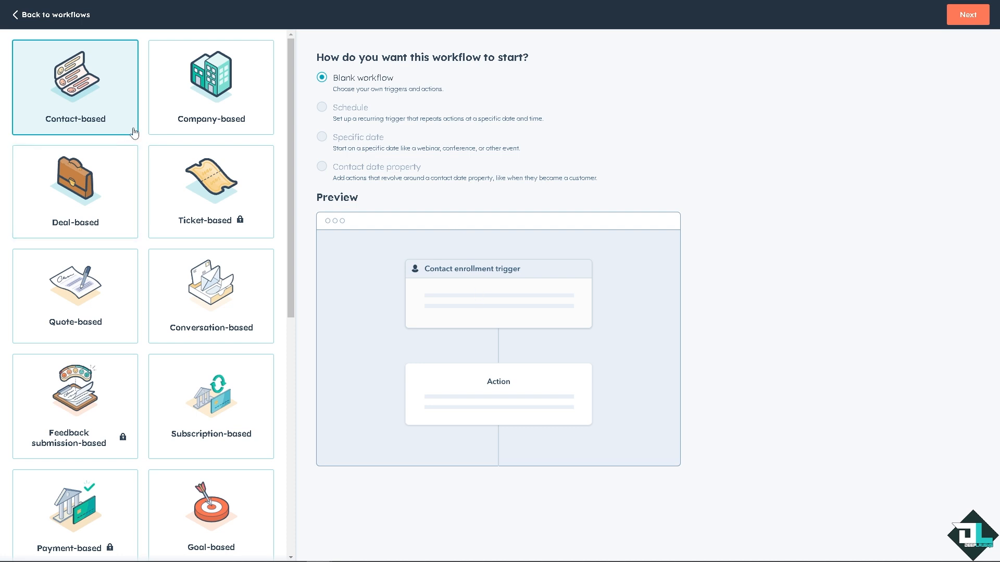
mouse_move(350, 107)
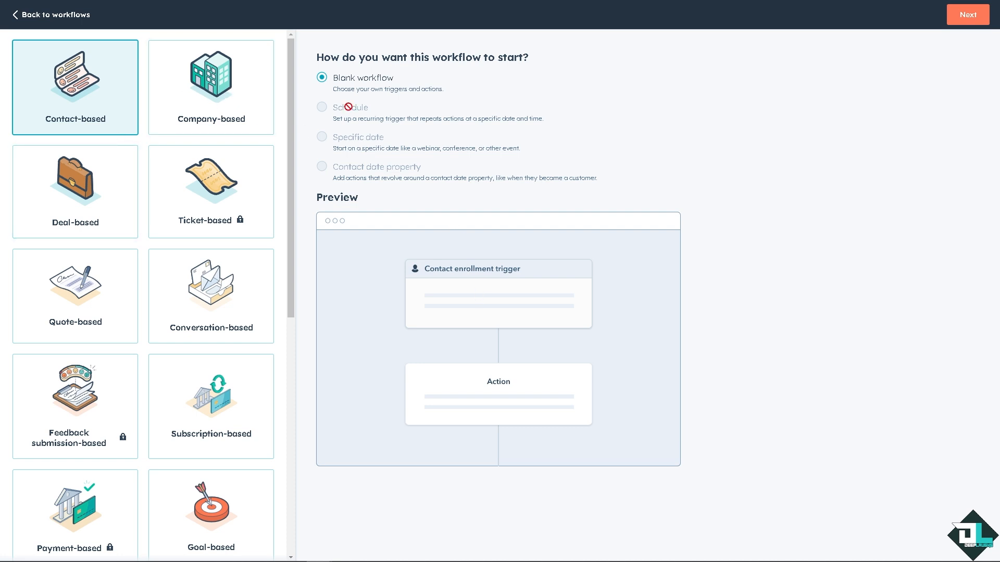
mouse_move(685, 106)
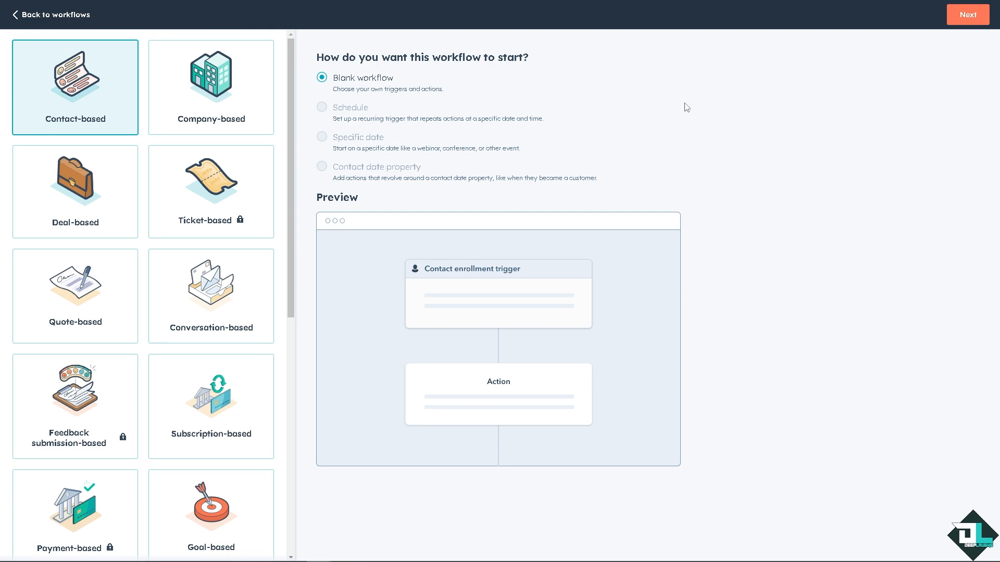
mouse_move(956, 19)
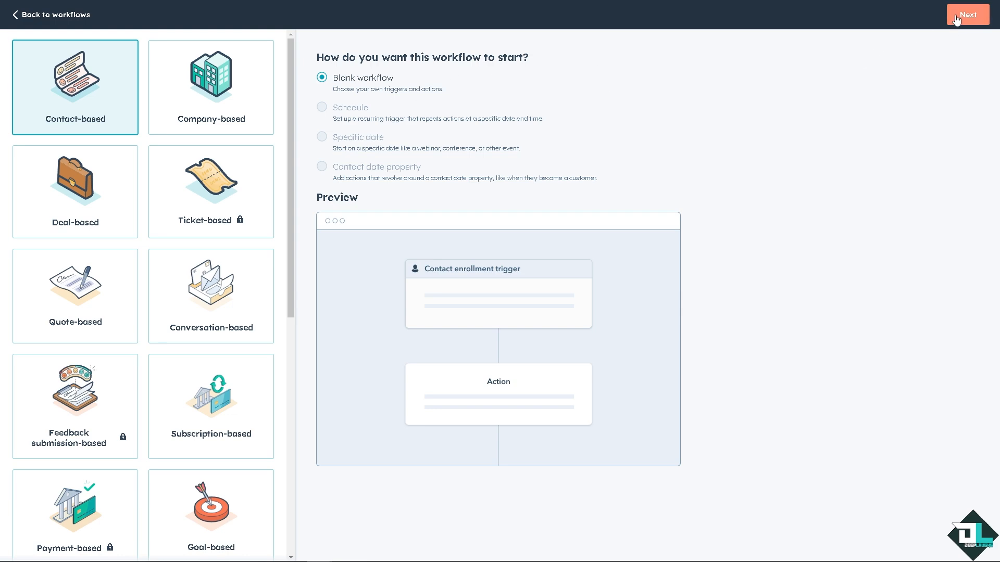
left_click(968, 14)
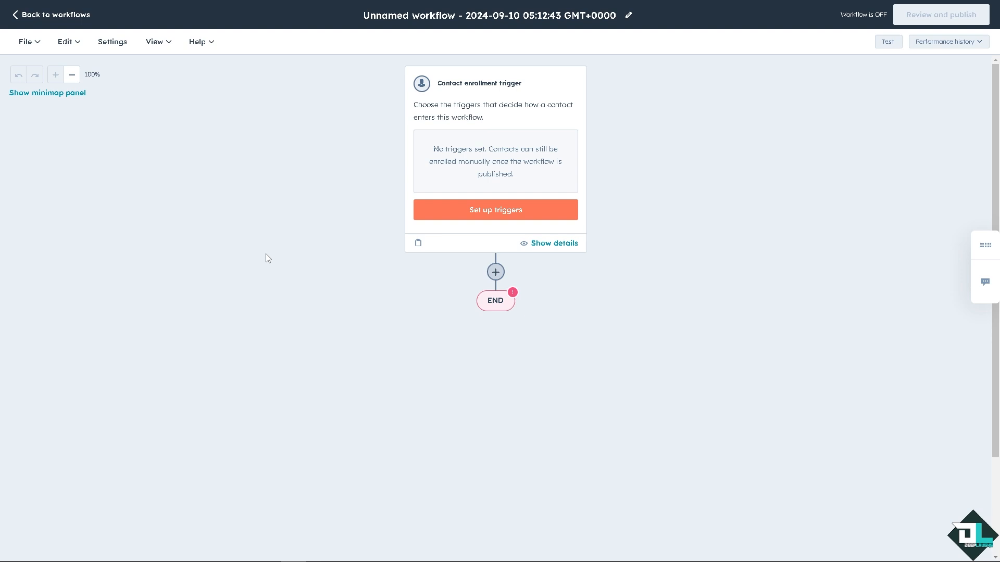
mouse_move(272, 254)
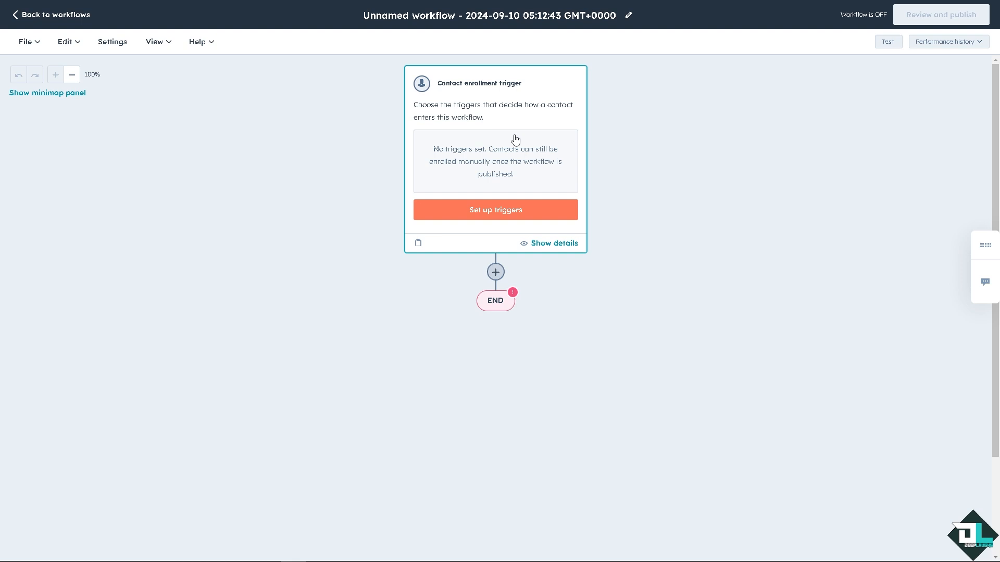
mouse_move(473, 176)
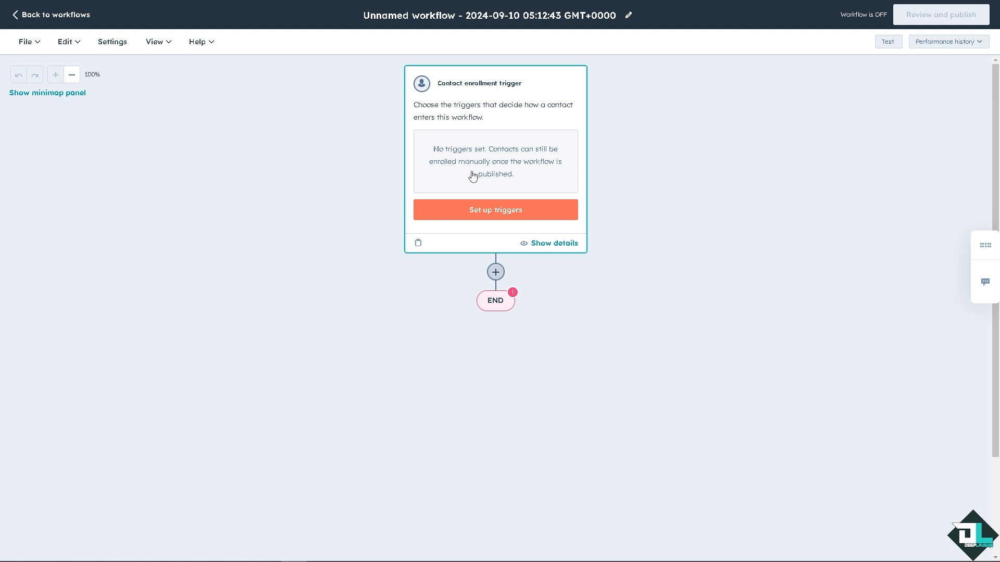
mouse_move(443, 214)
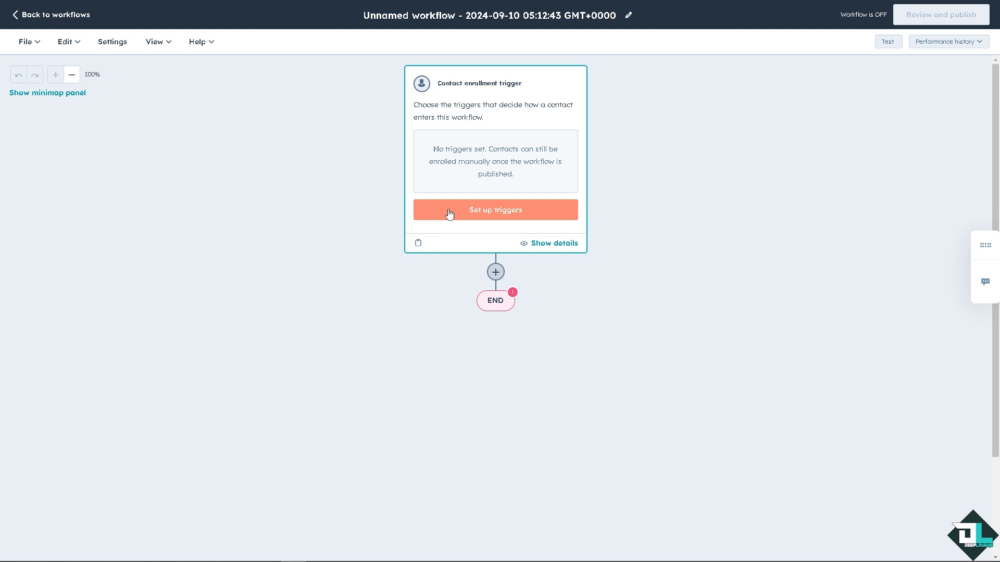
left_click(496, 209)
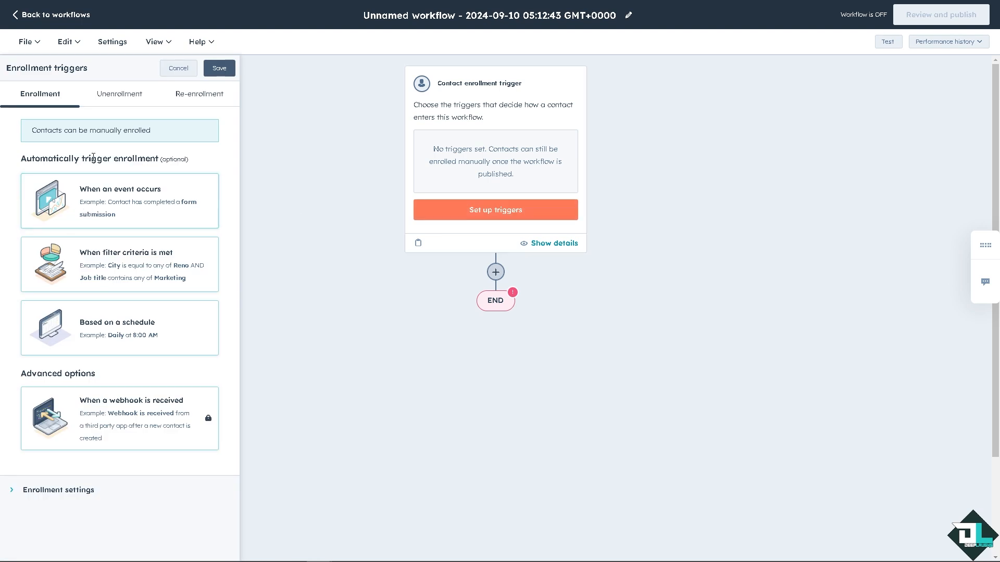
mouse_move(150, 213)
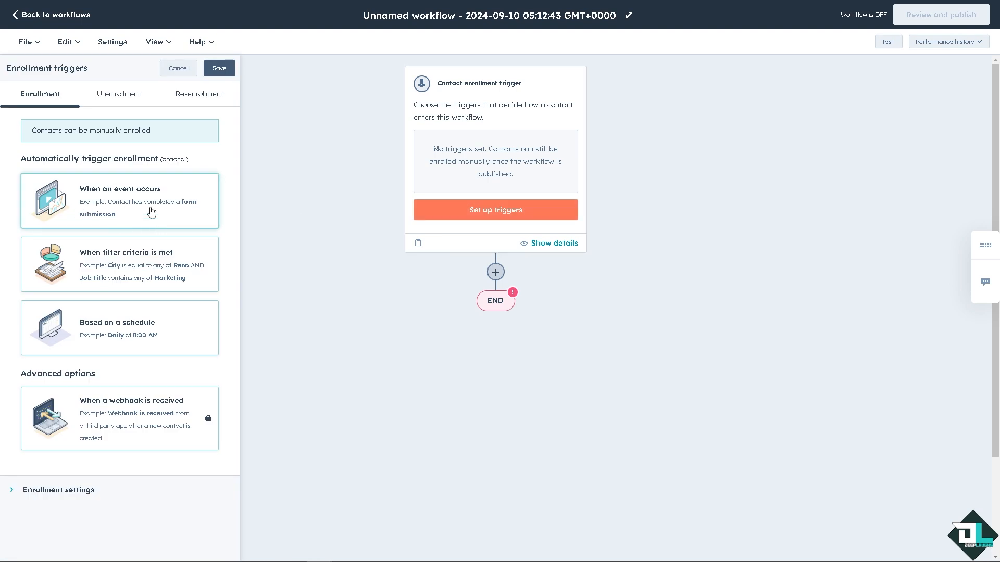
- Set the enrollment trigger to the event 'Has completed: Email sent'
left_click(120, 201)
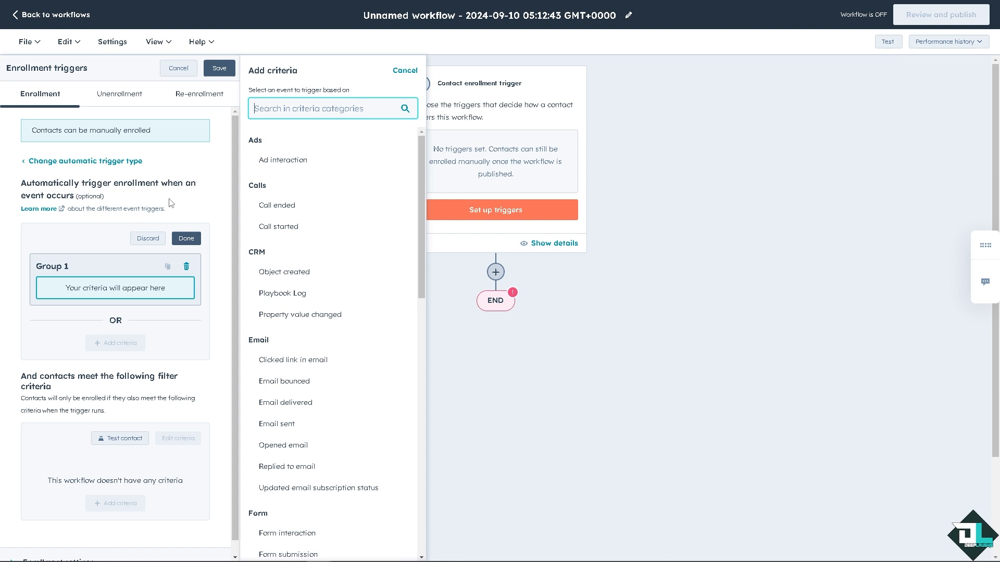
mouse_move(166, 306)
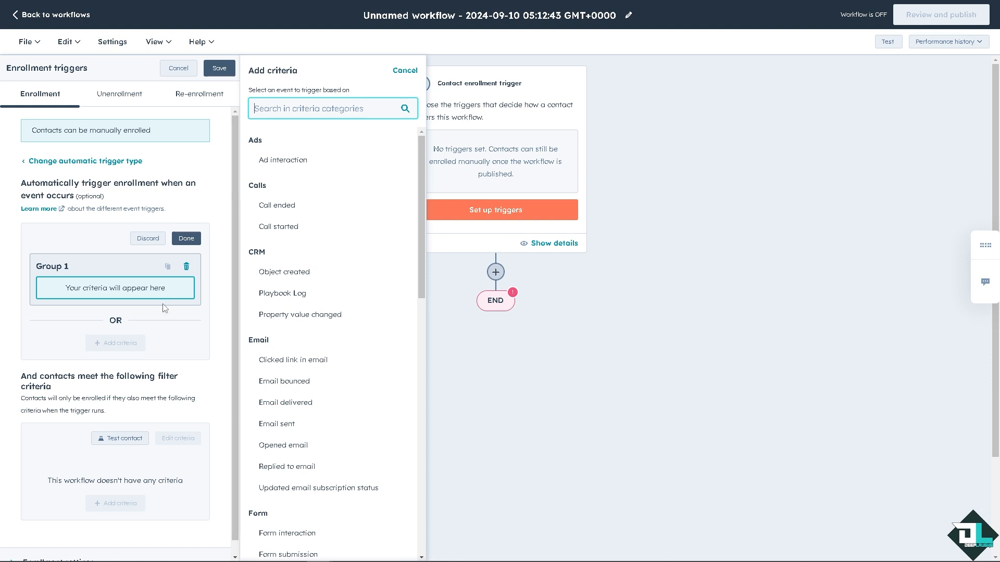
mouse_move(159, 301)
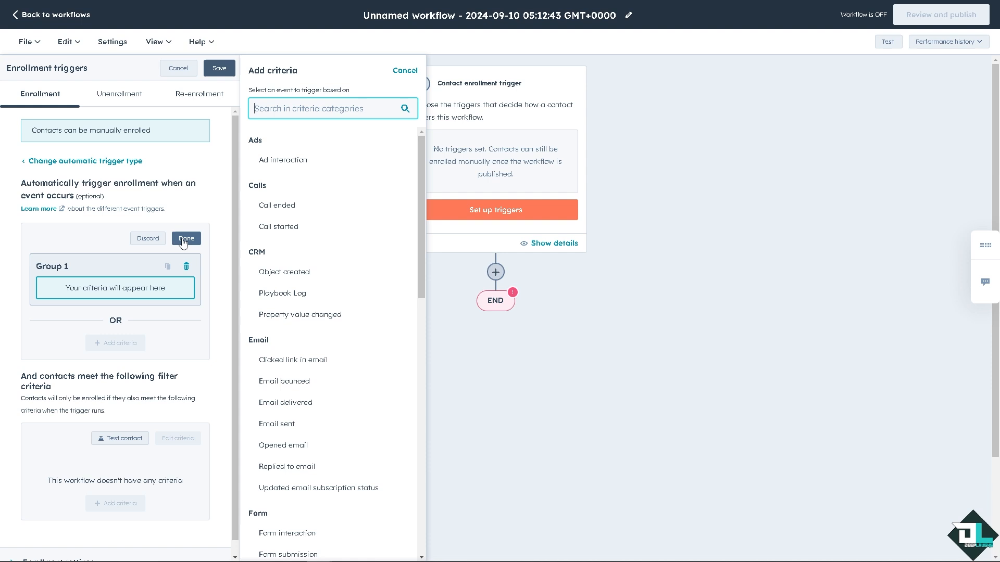
mouse_move(190, 253)
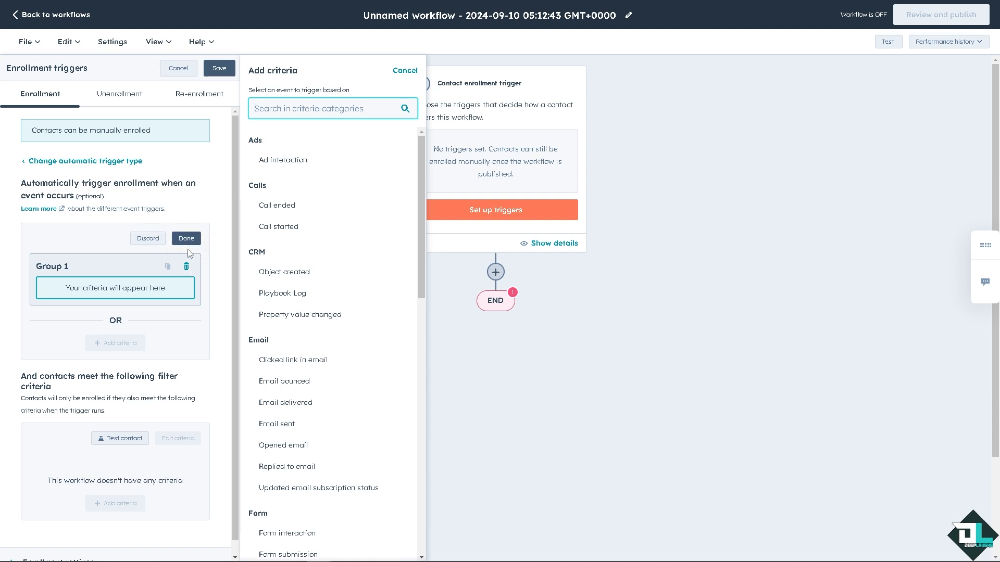
scroll("down", 3)
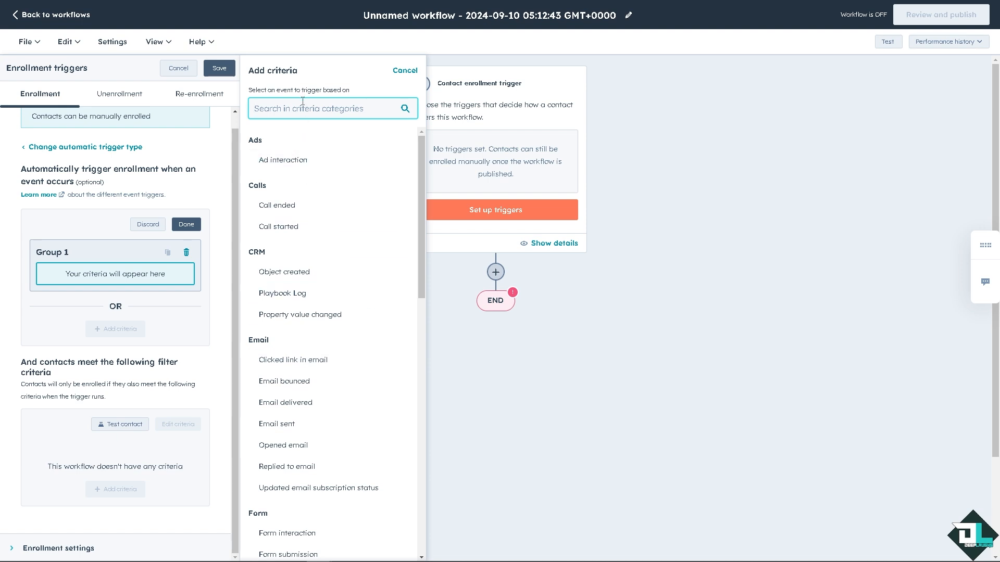
mouse_move(304, 164)
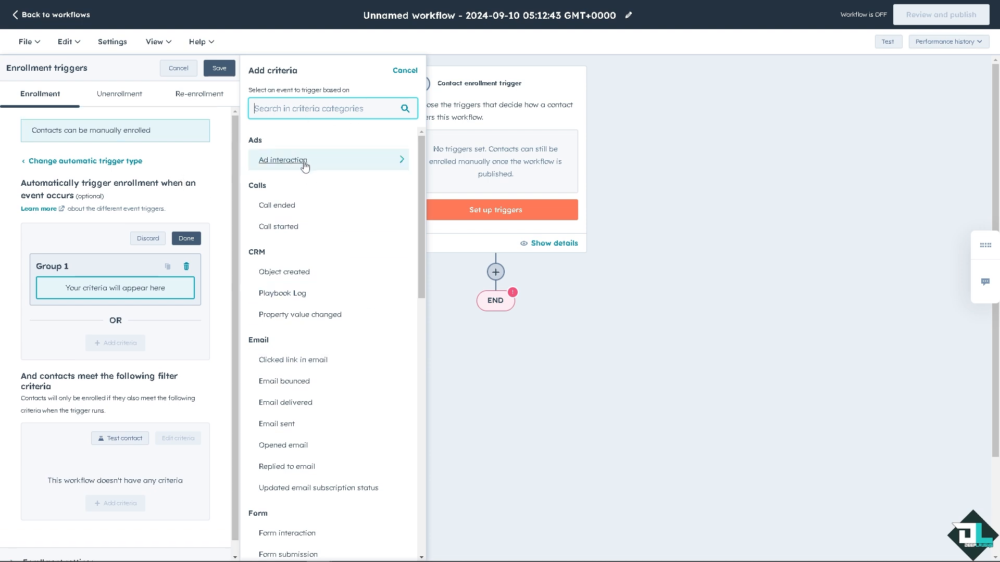
mouse_move(309, 279)
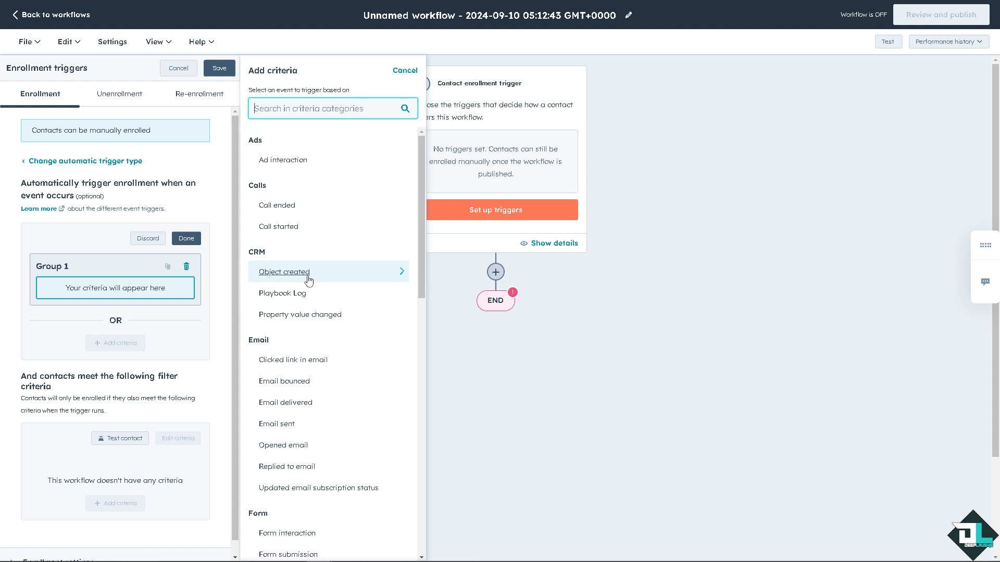
mouse_move(292, 412)
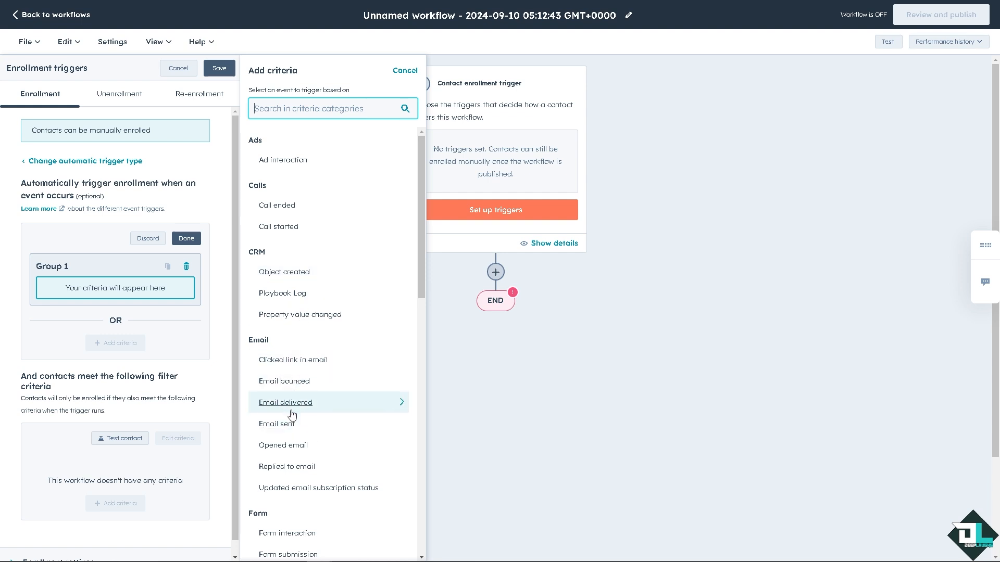
left_click(277, 423)
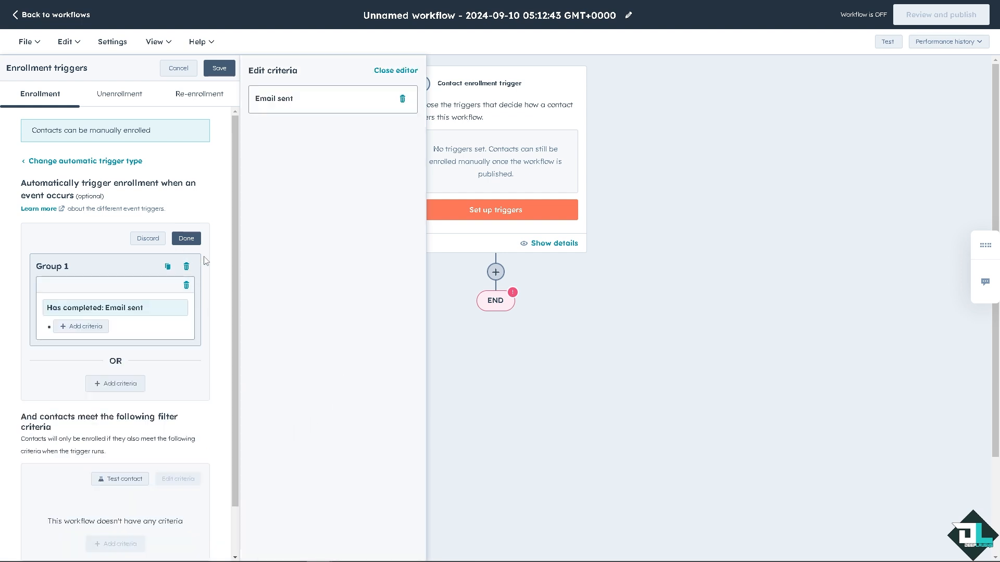
left_click(185, 238)
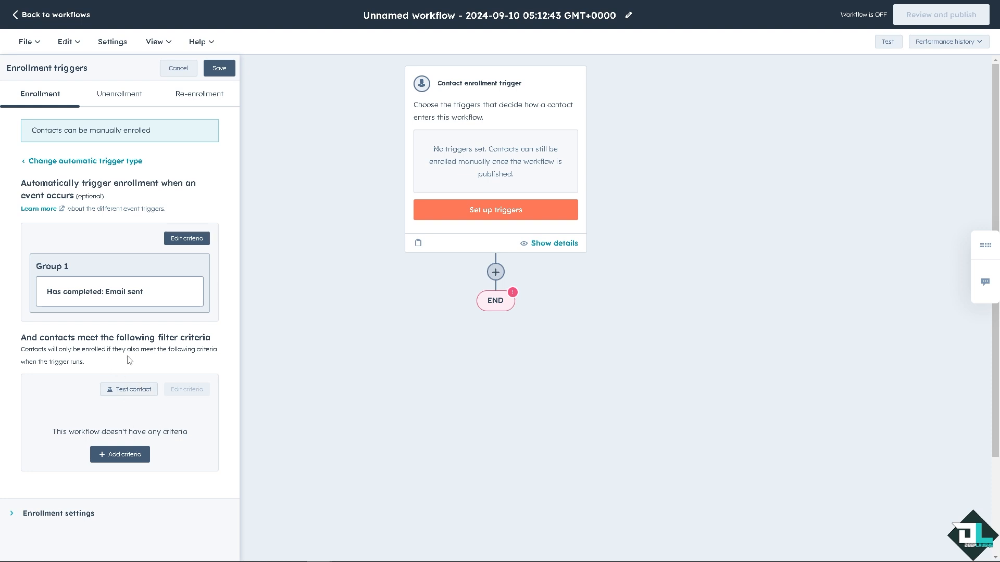
mouse_move(200, 350)
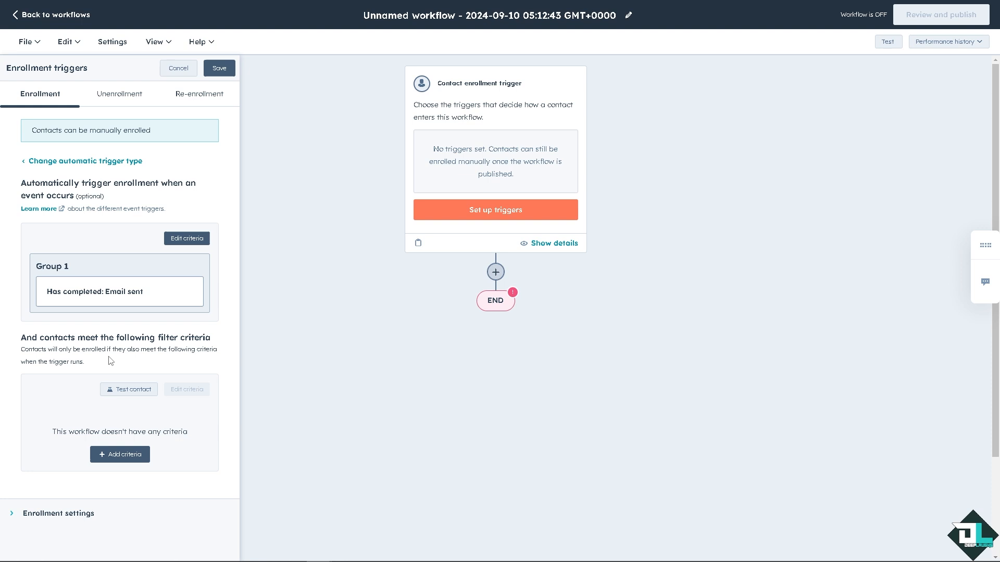
mouse_move(161, 363)
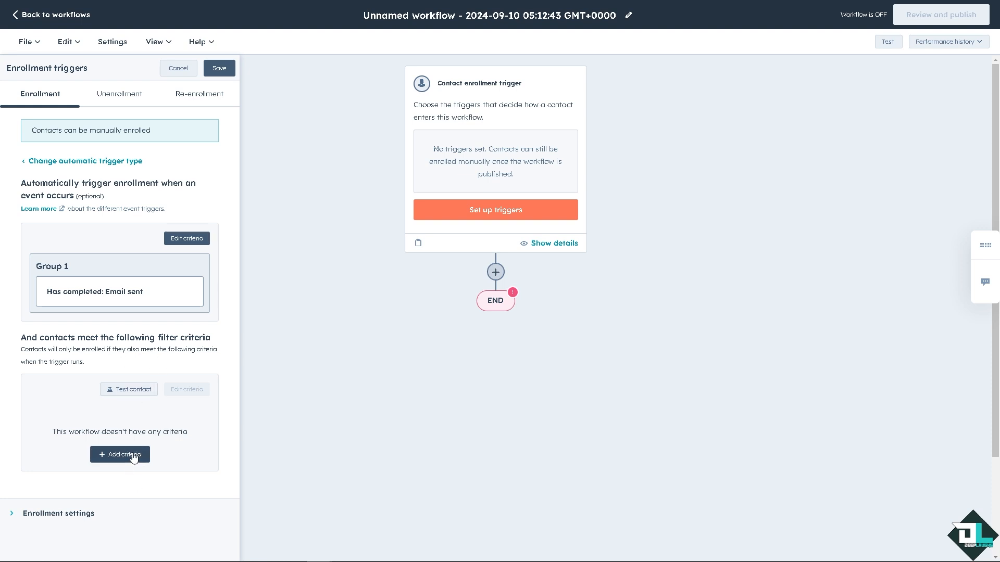
- Add an enrollment filter on the contact property Campaign of last booking in meetings tool, no values set
left_click(120, 454)
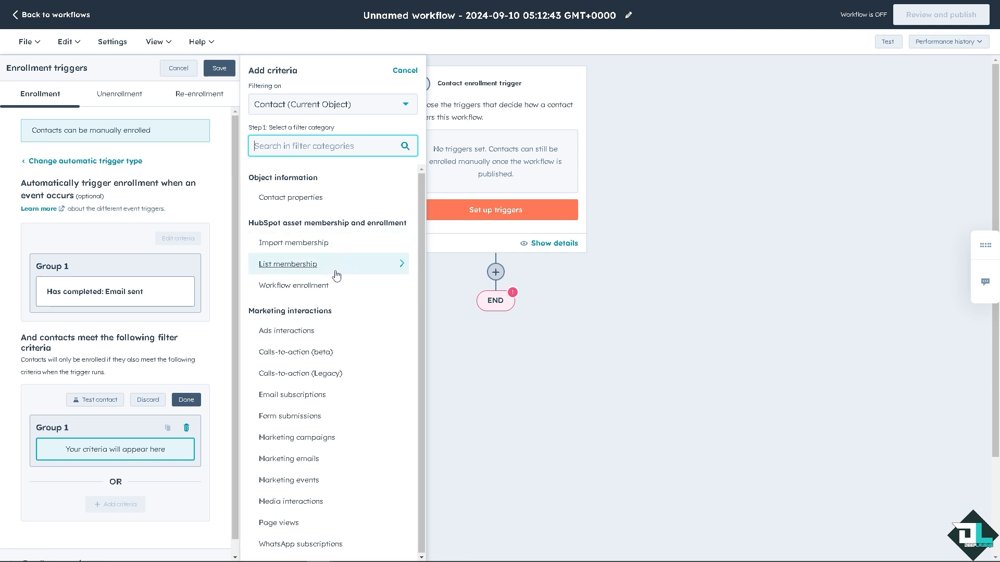
left_click(287, 264)
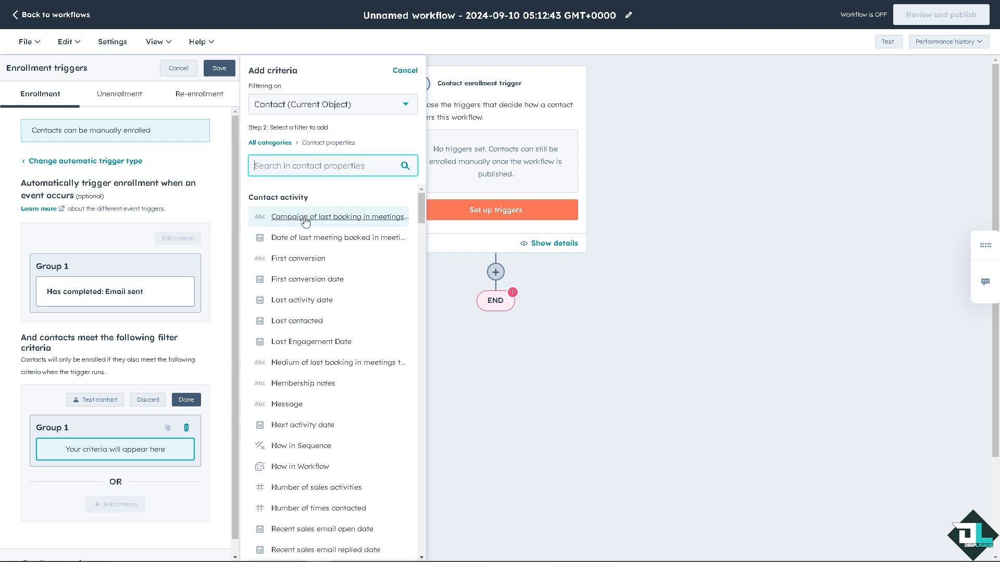
left_click(338, 216)
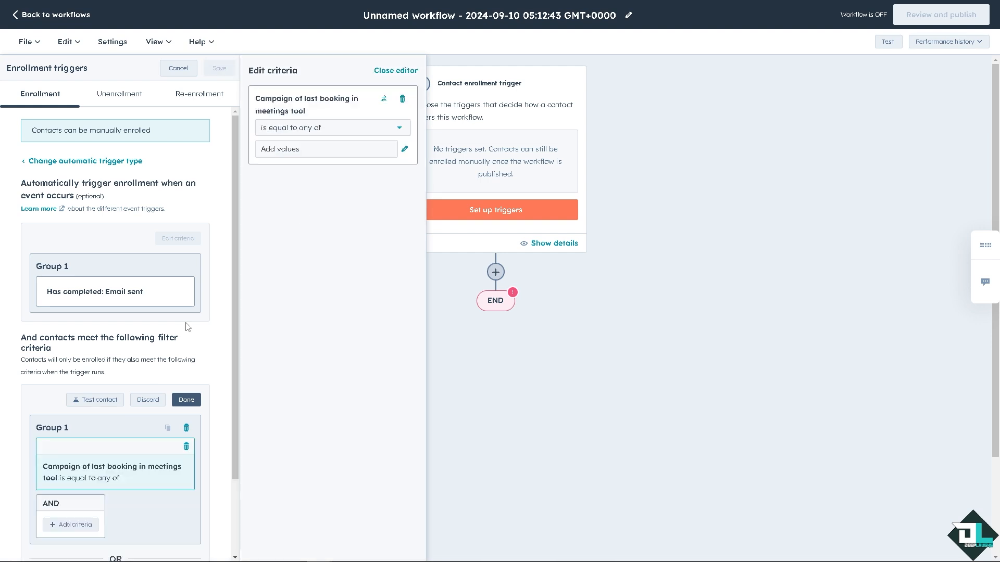
left_click(185, 400)
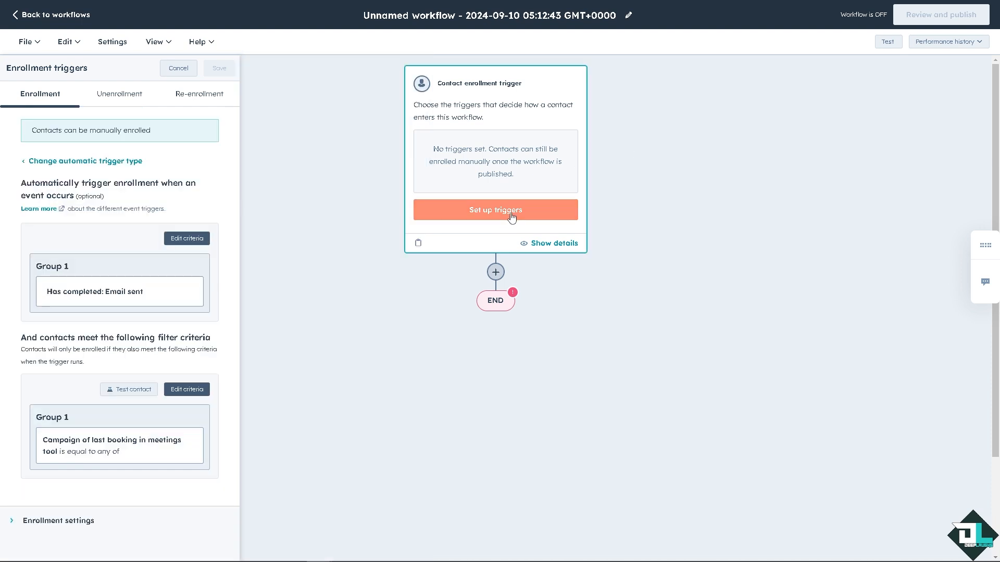
mouse_move(495, 301)
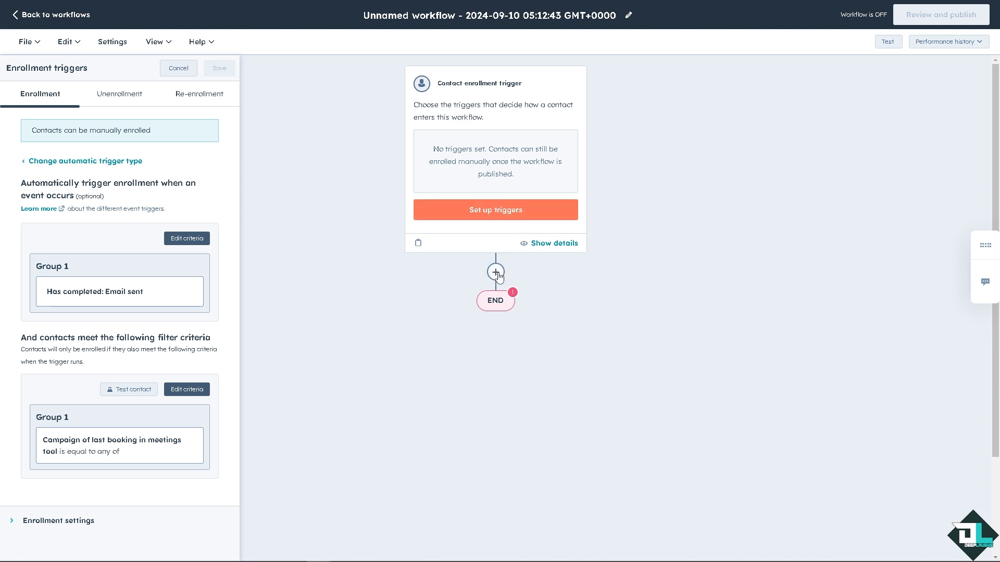
- Add a new step below the Contact enrollment trigger to list the available actions
left_click(496, 272)
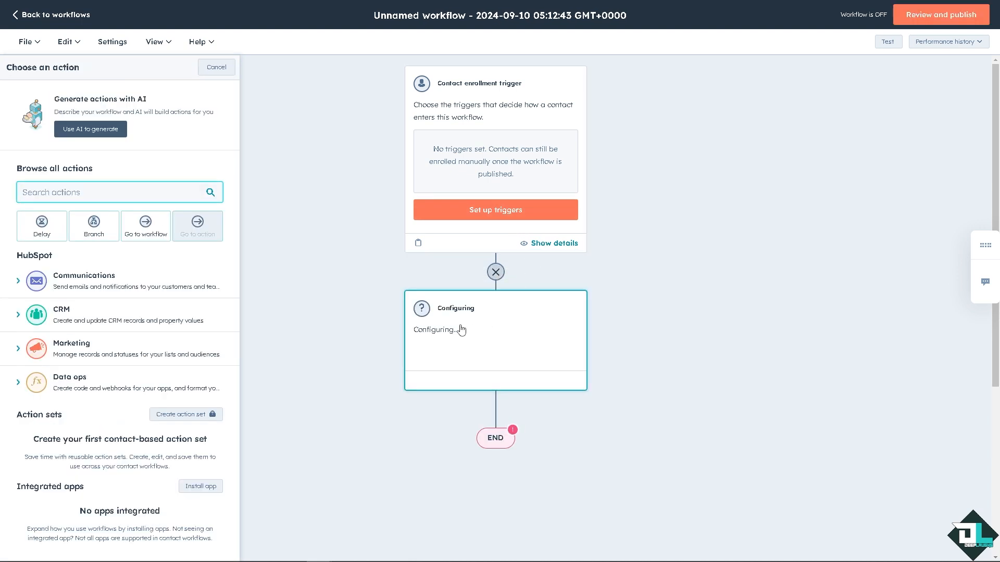
mouse_move(485, 334)
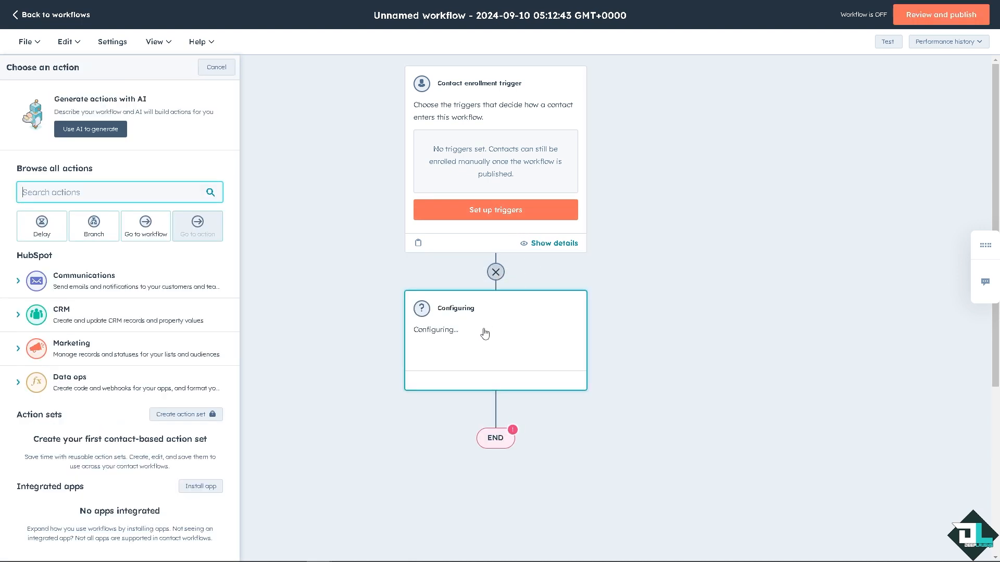
mouse_move(89, 290)
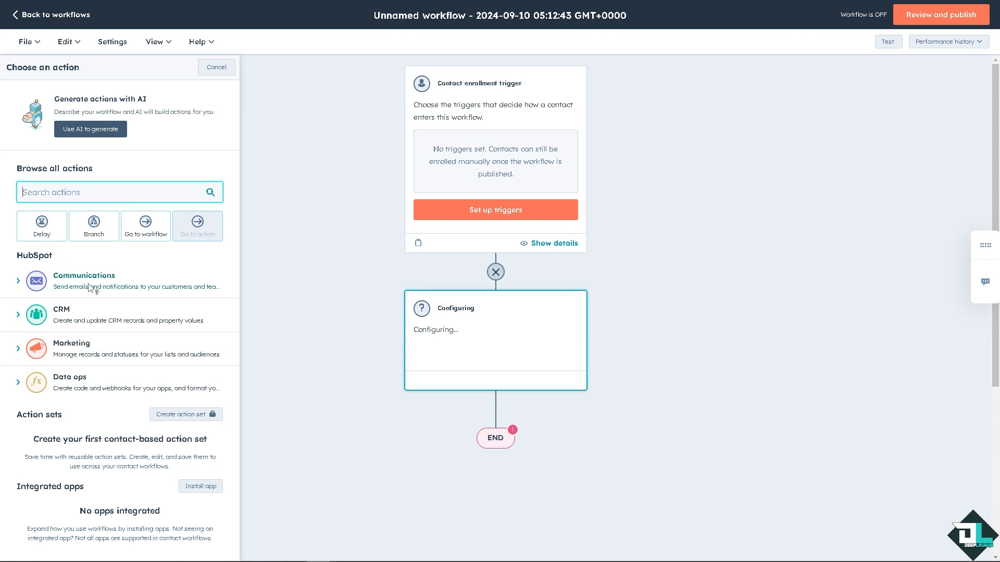
mouse_move(61, 239)
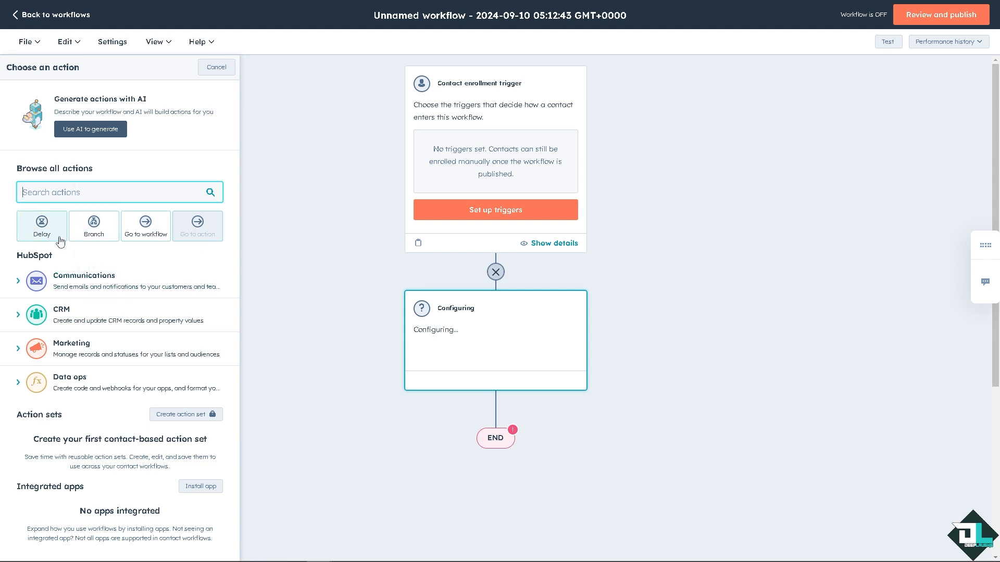
mouse_move(429, 328)
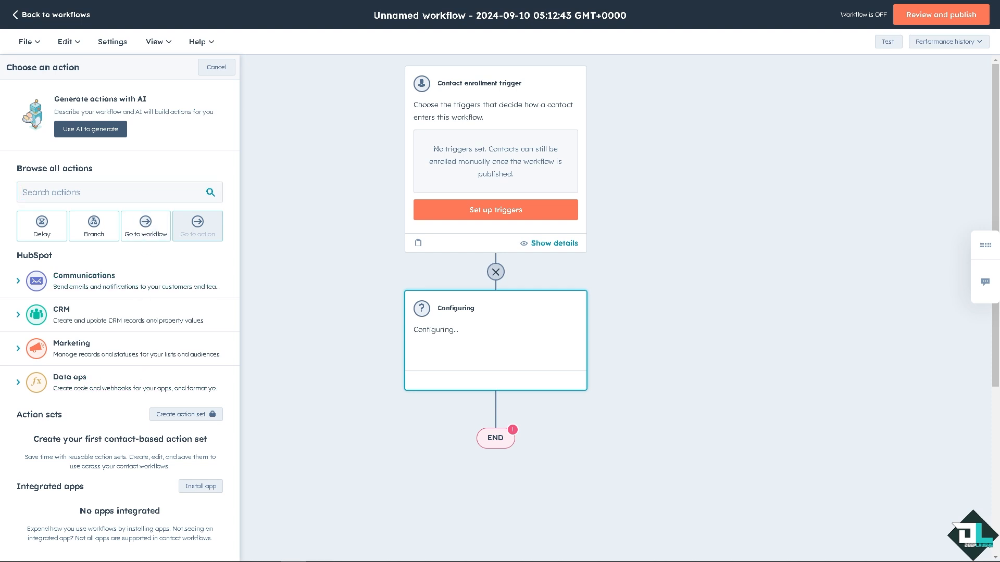
- Save a Go to workflow action as step 1, leaving the target workflow unchosen
left_click(144, 226)
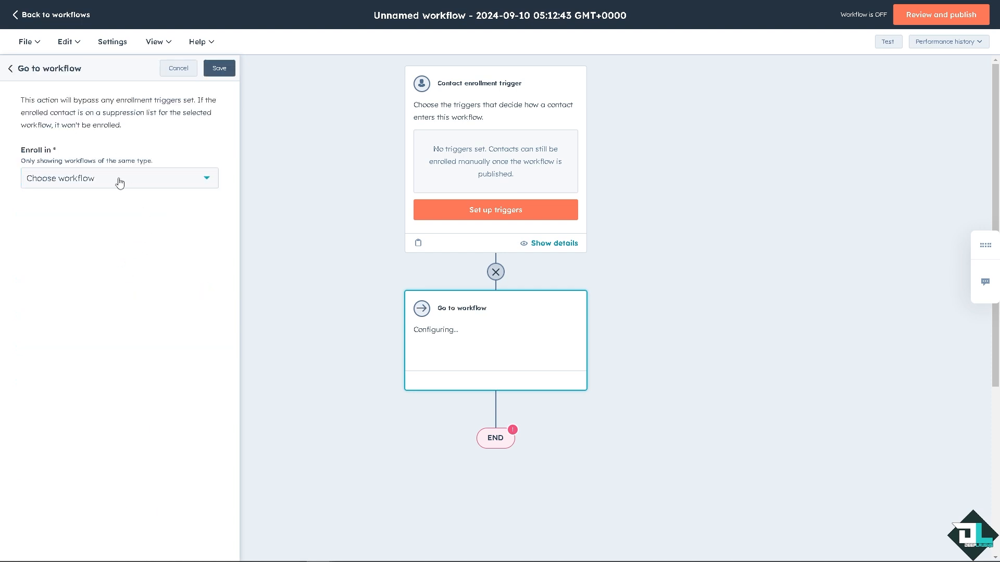
left_click(119, 178)
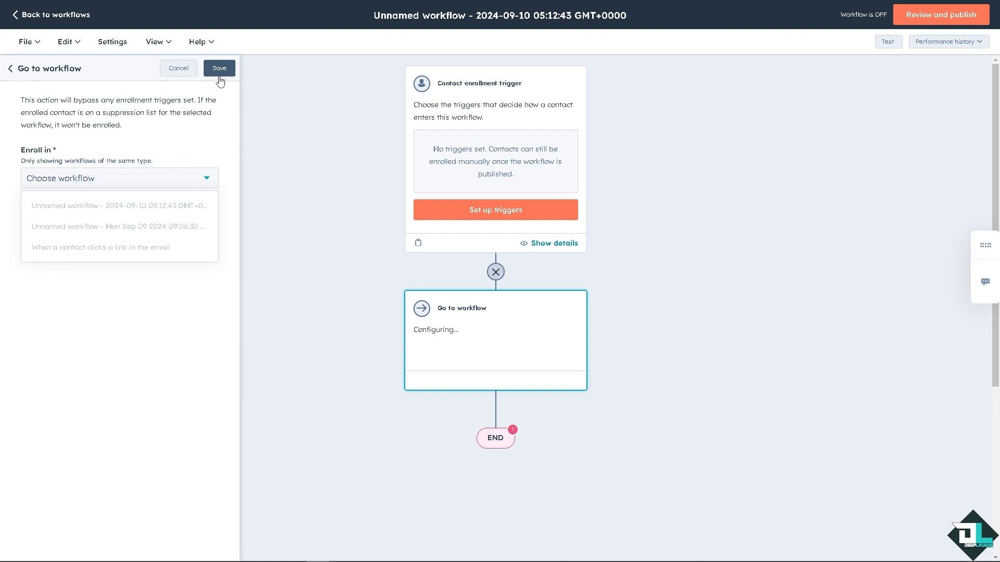
left_click(219, 68)
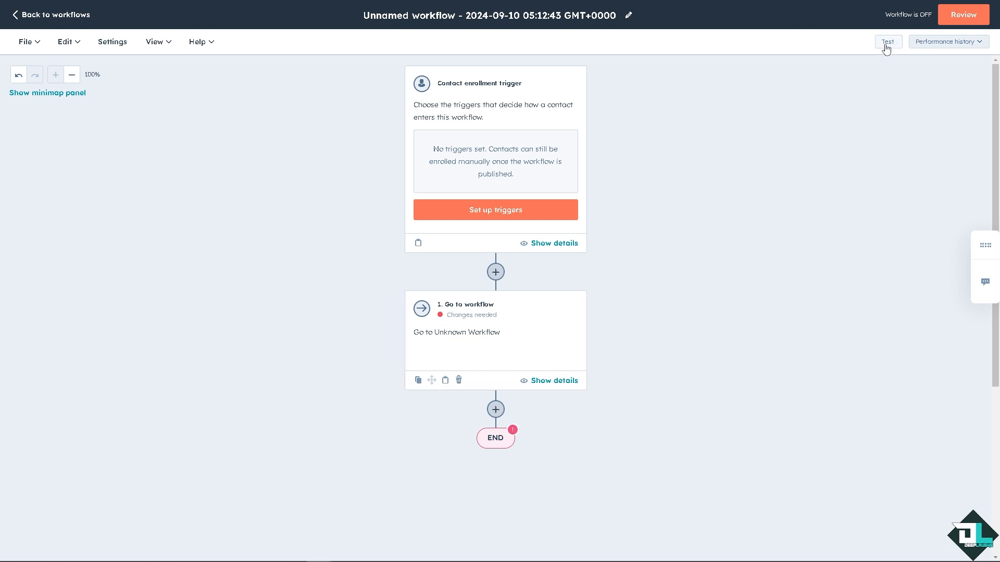
- Test the workflow on the listed contact, confirm it reaches the Go to workflow step, then close the results
left_click(888, 42)
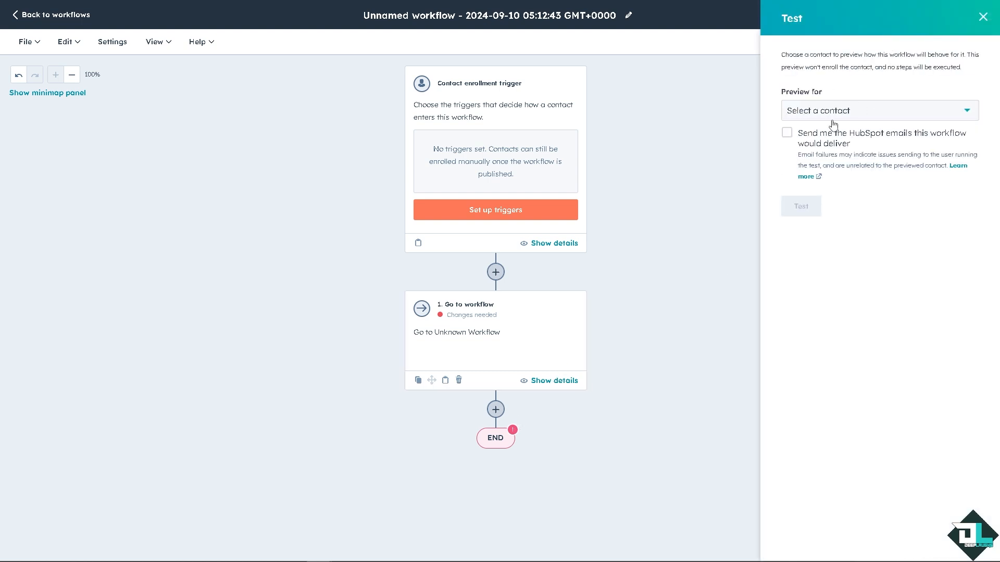
left_click(879, 111)
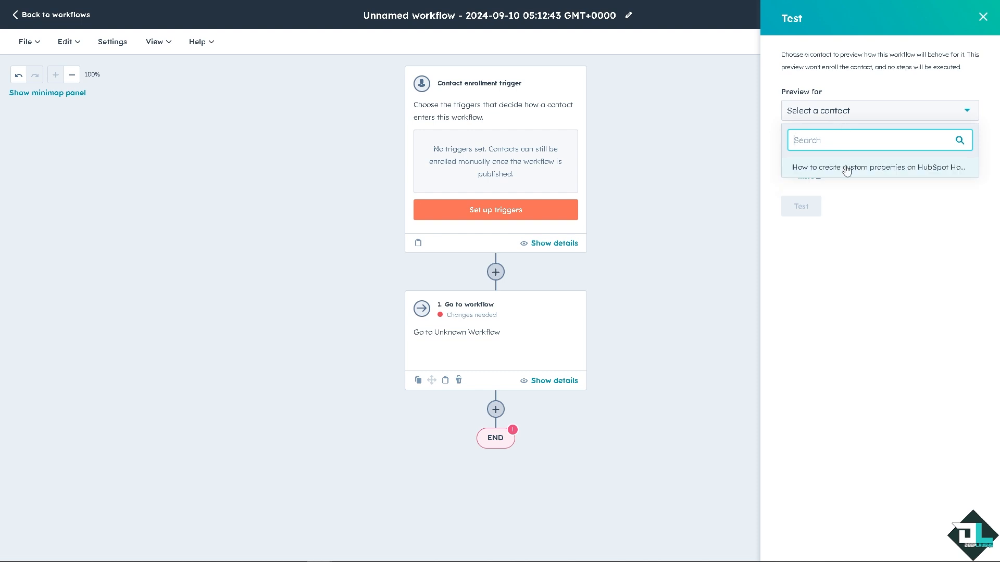
left_click(879, 167)
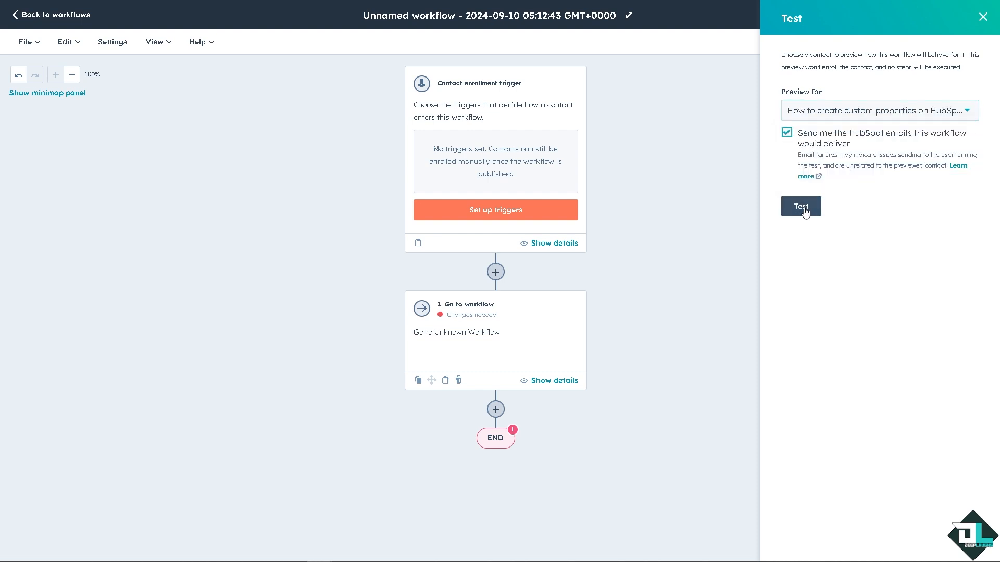
left_click(801, 207)
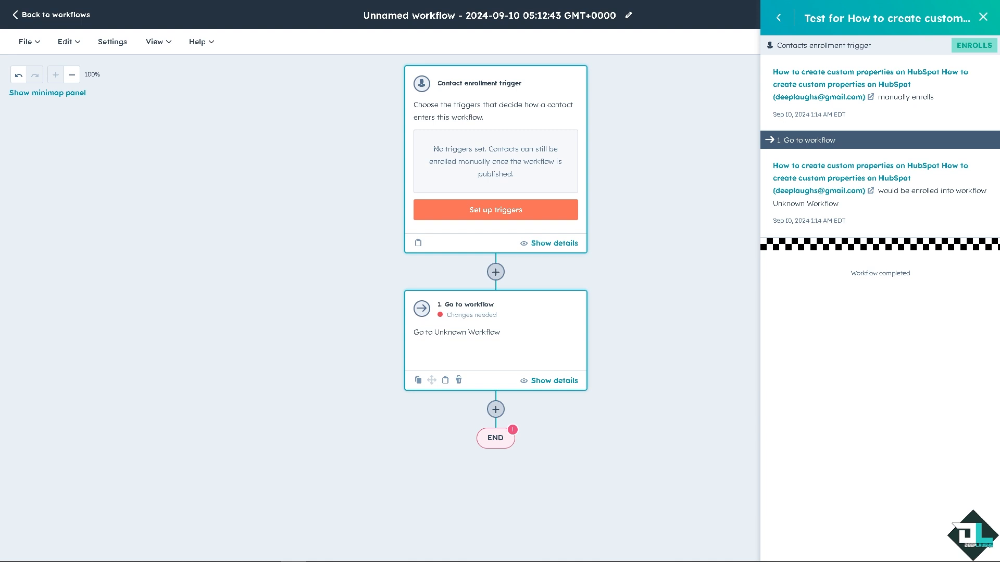
mouse_move(626, 217)
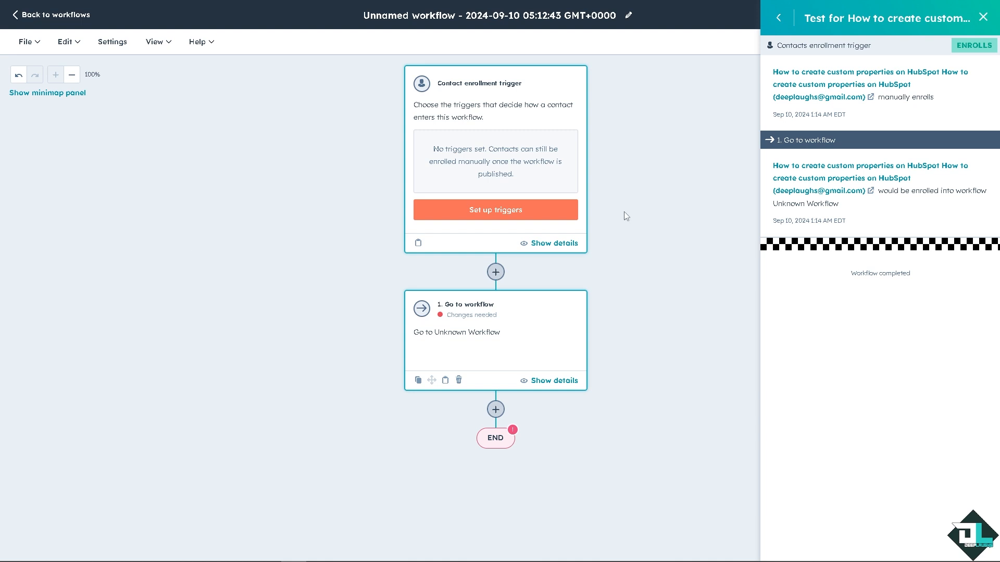
mouse_move(814, 144)
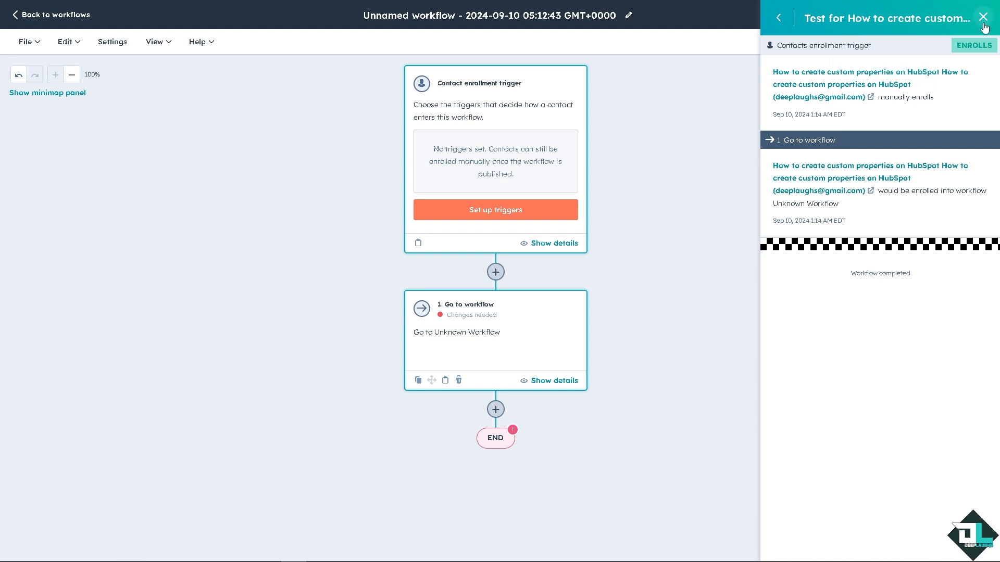
left_click(981, 16)
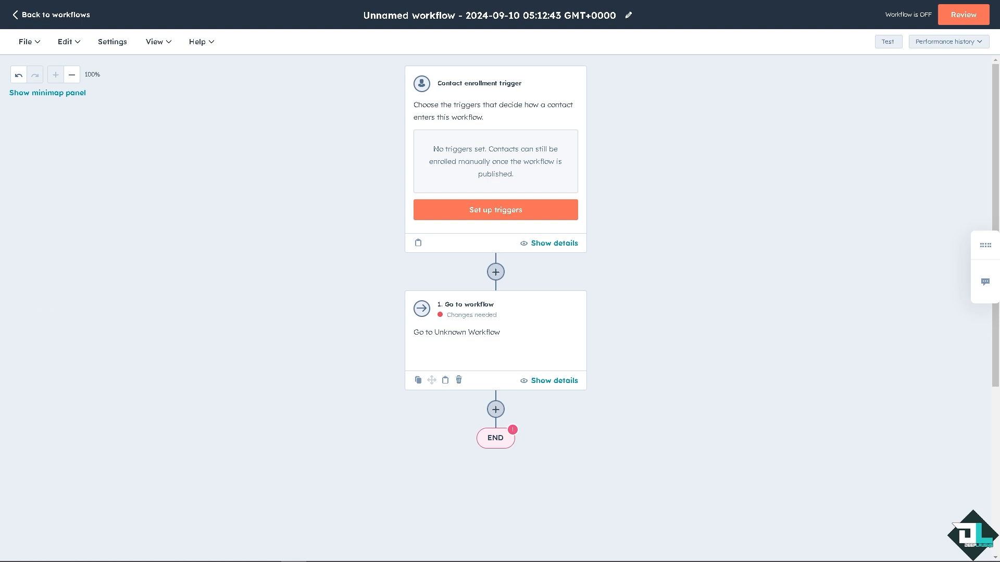
mouse_move(689, 271)
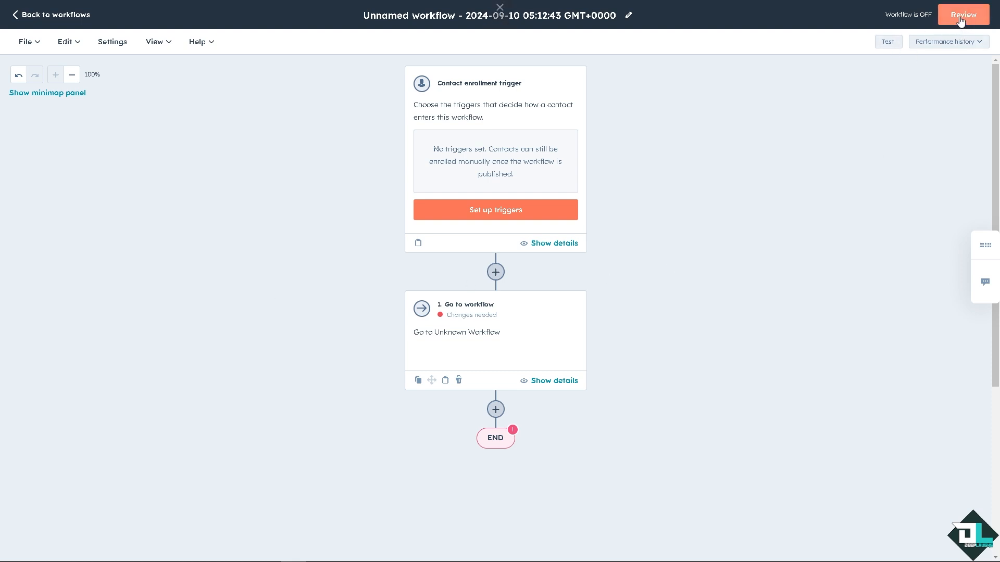
- Review the required fields flagging the Go to workflow step, dismiss them, and reopen the contact test preview
left_click(962, 15)
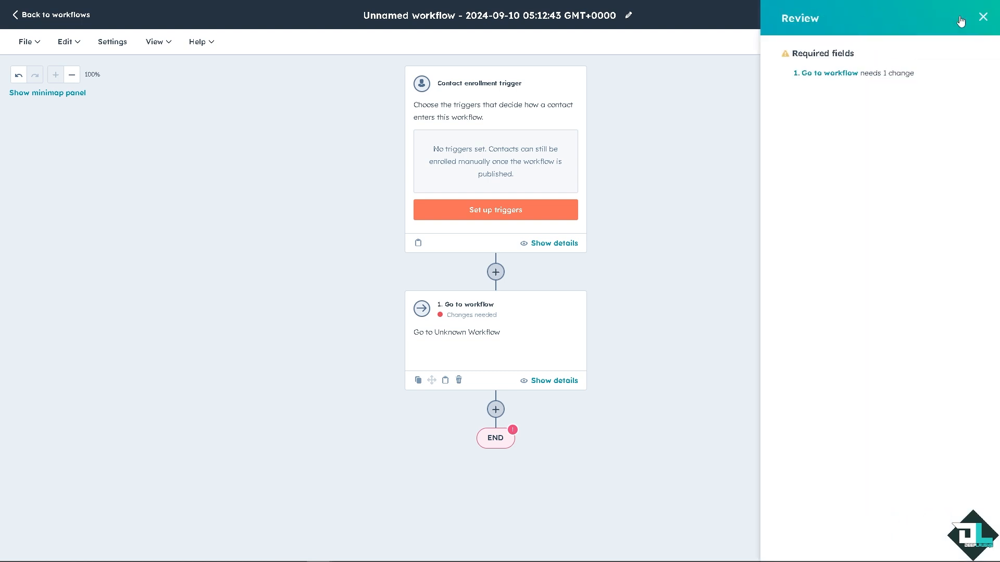
left_click(982, 17)
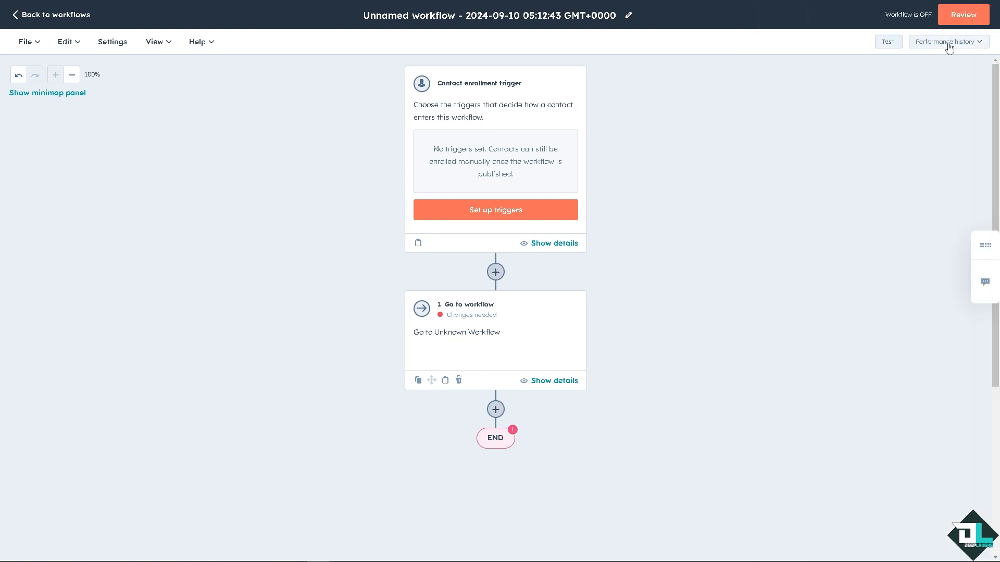
left_click(887, 41)
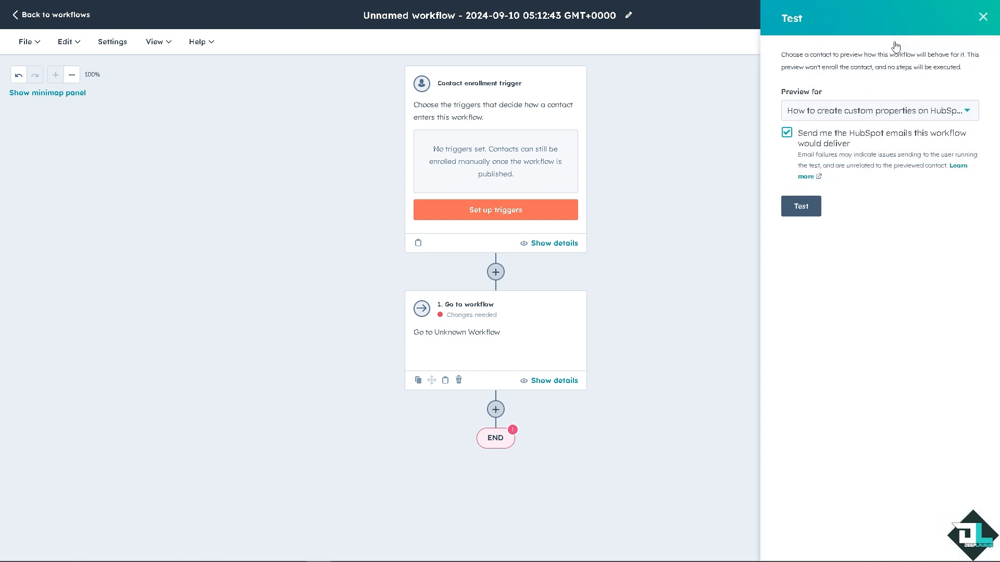
- Rename and describe the workflow as 'How to Create Automated Emails to Use in Workflows in Hubspot' and save
left_click(627, 14)
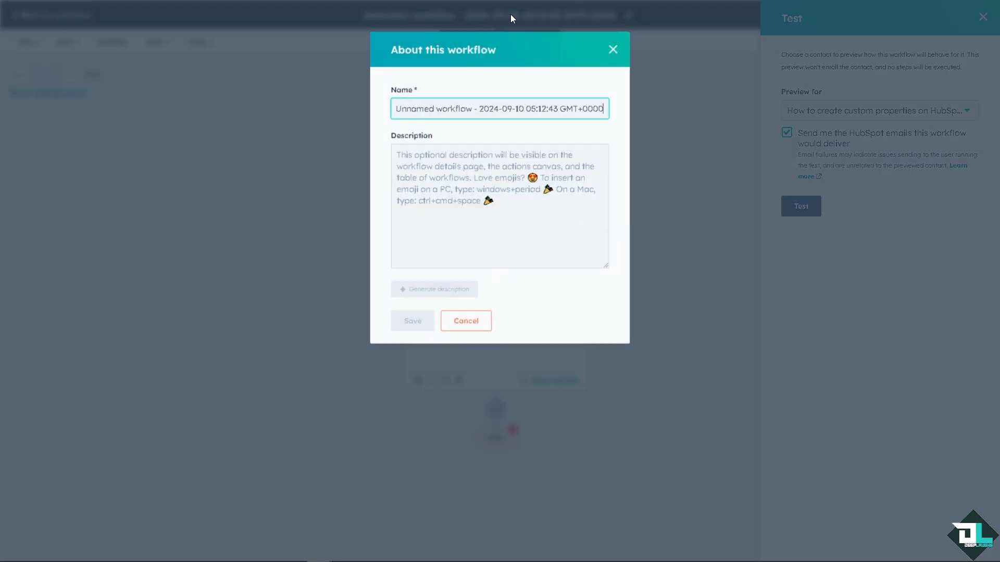
type("te Automated Emails to Use in Workflows in Hubspot")
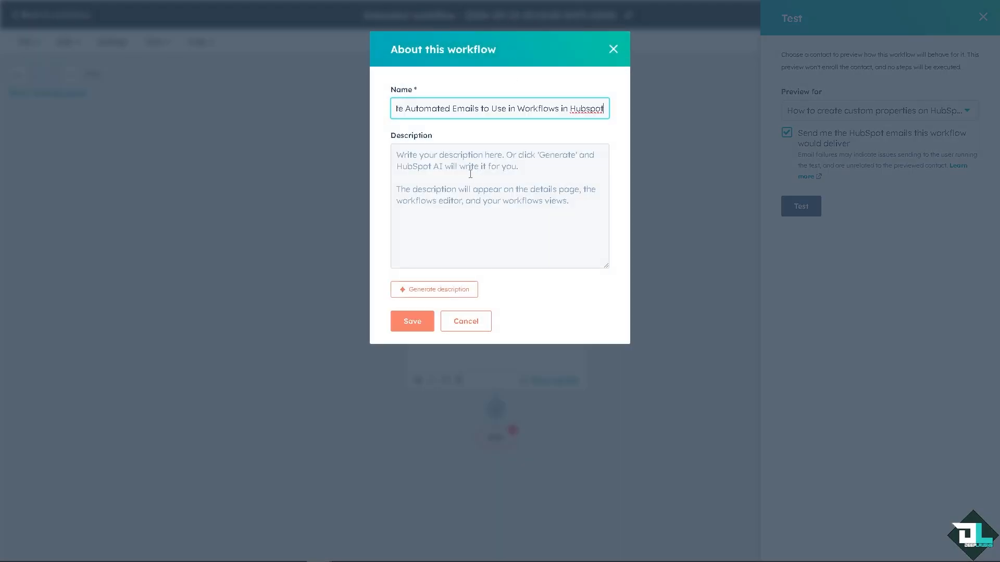
type("How to Create Automated Emails to Use in Workflows in Hubspot")
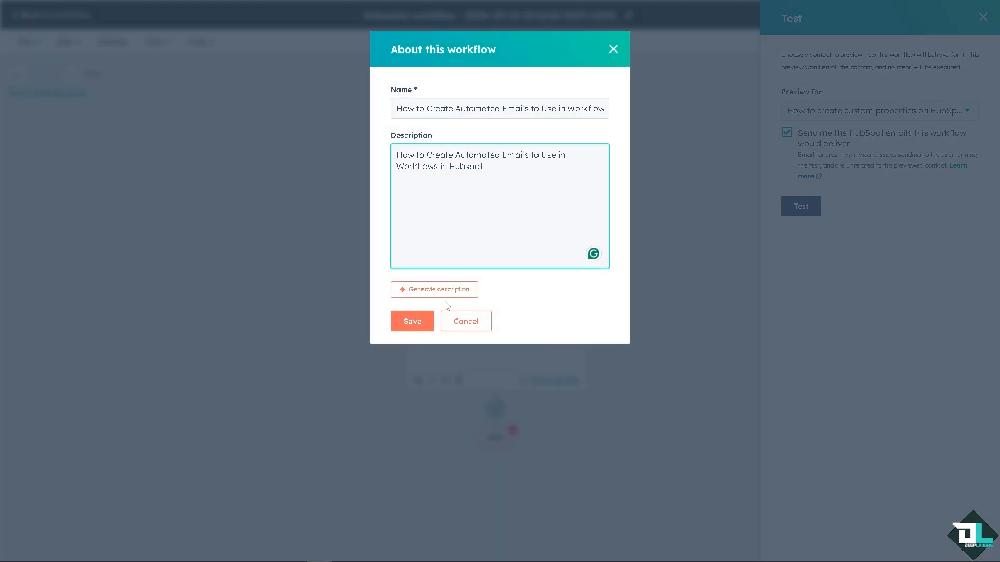
left_click(412, 321)
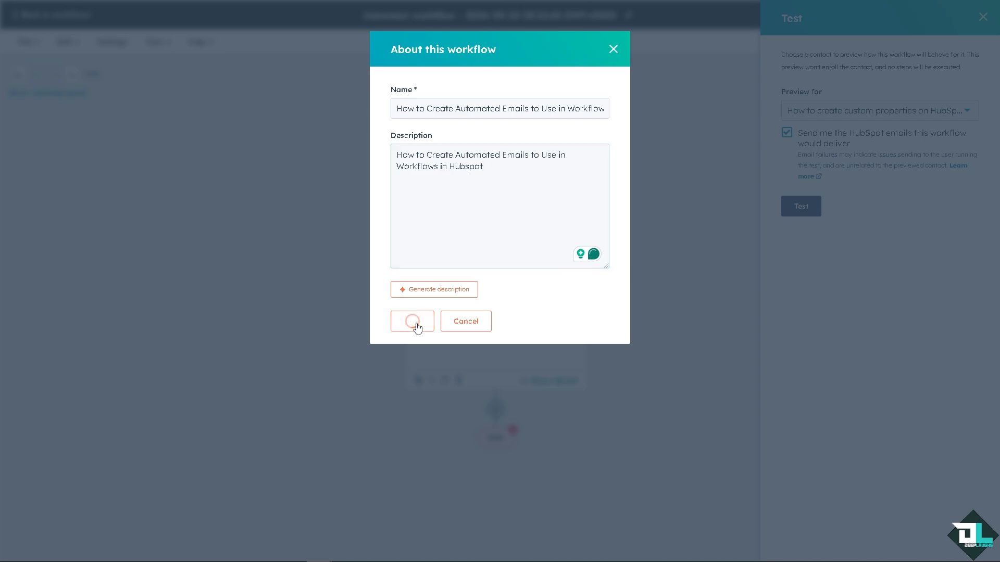
left_click(413, 321)
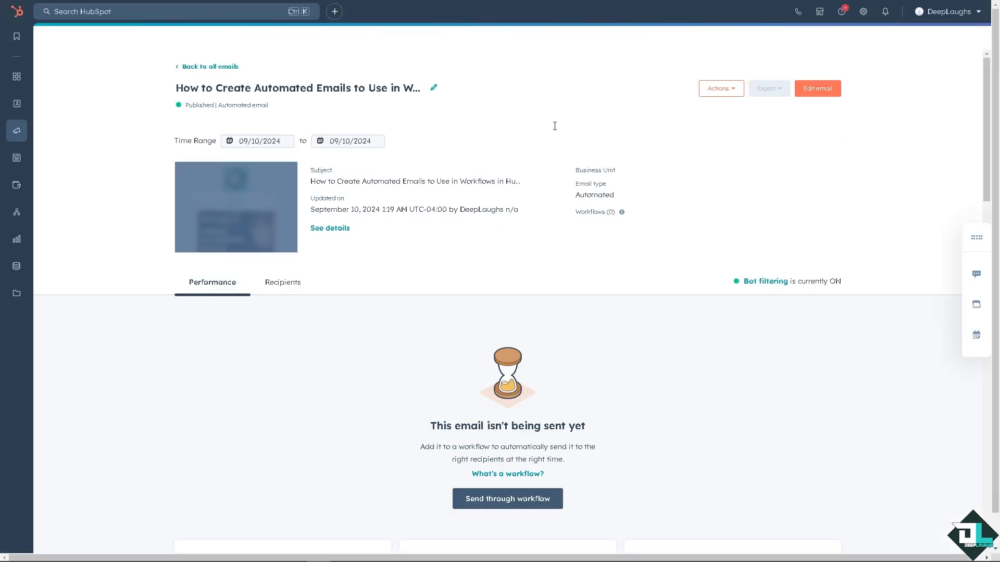
- Reopen the email in the editor and choose Review and update from the Update options
left_click(817, 88)
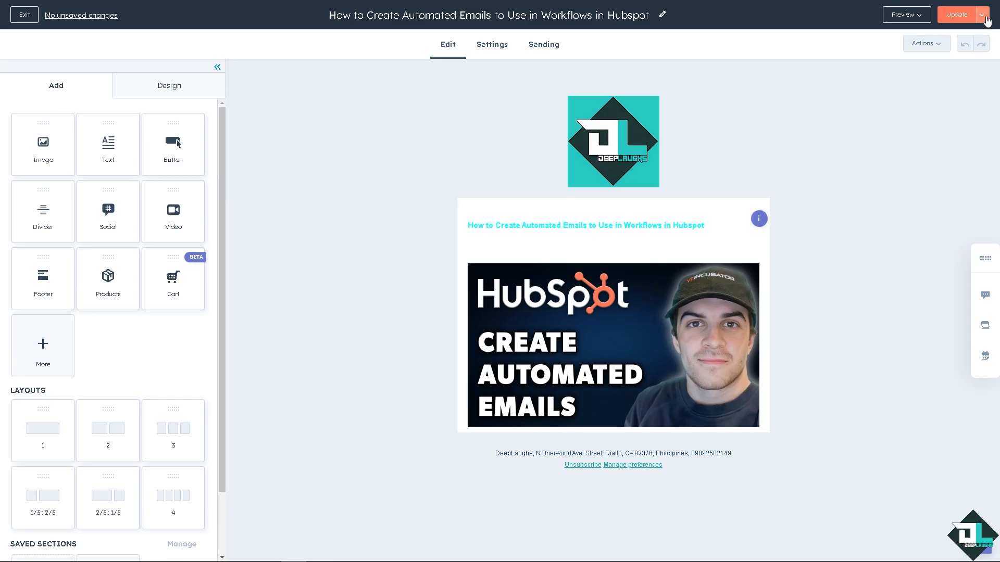
left_click(986, 14)
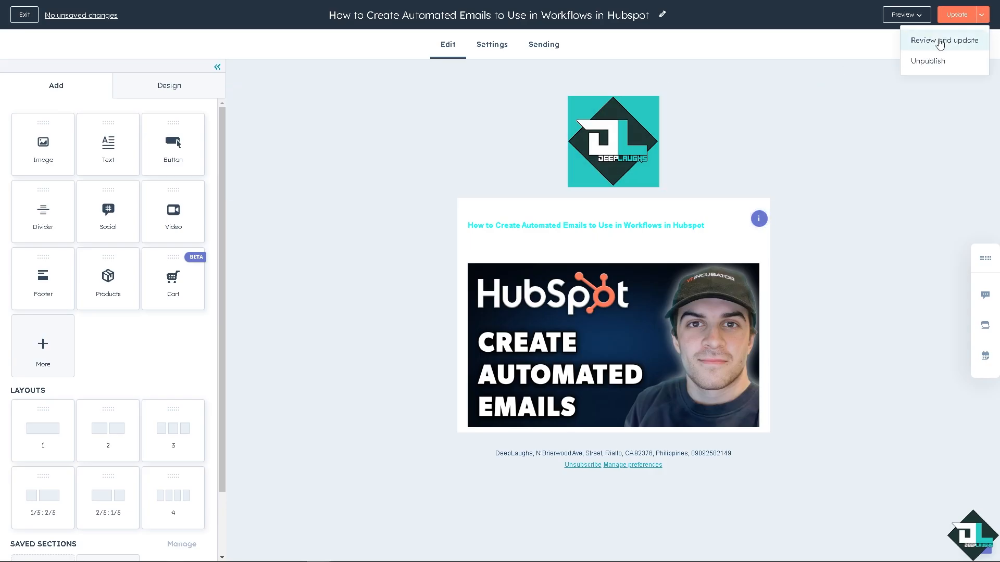
left_click(944, 40)
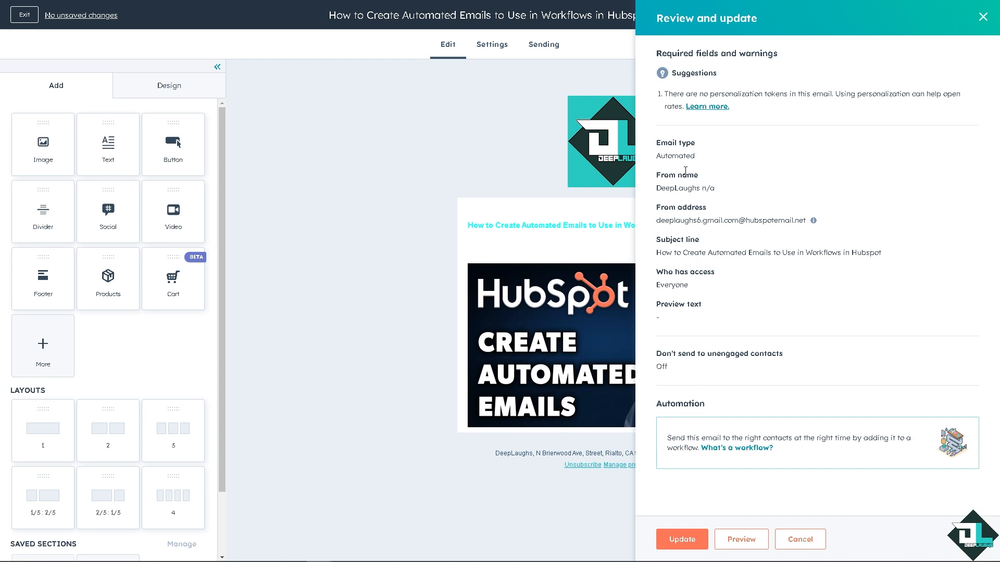
- Read the What's a workflow? explanation in the review summary, then update the Automated email
double_click(675, 156)
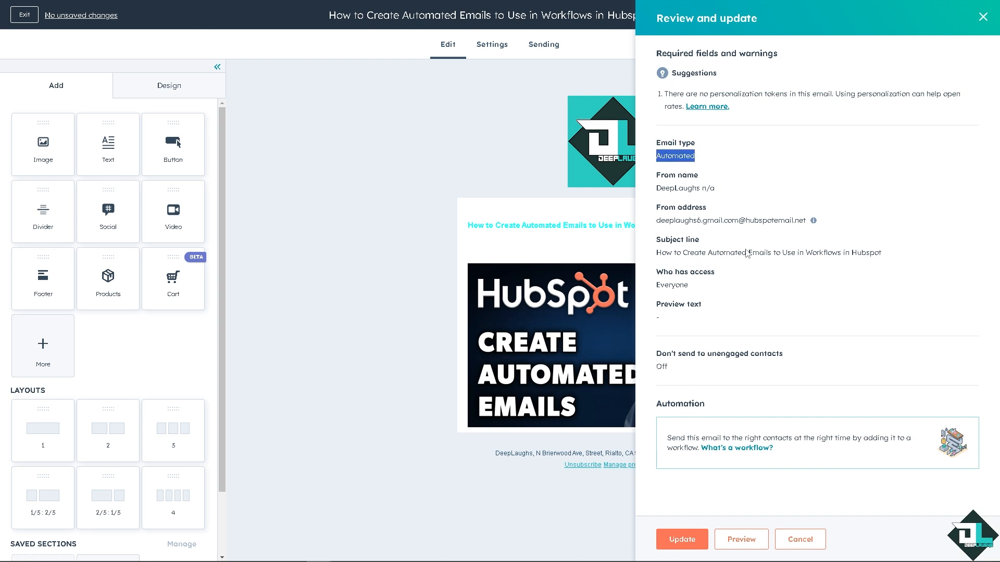
mouse_move(712, 467)
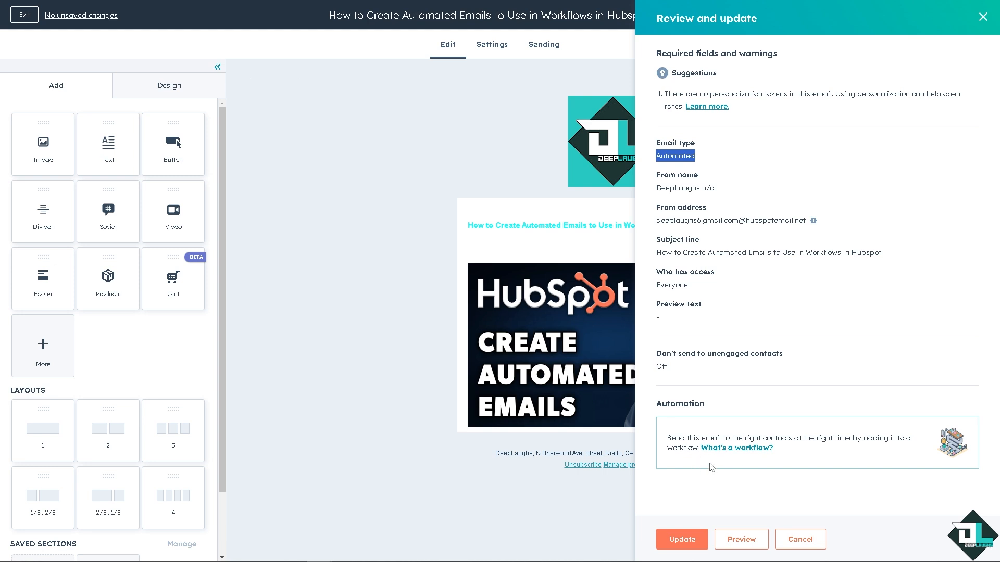
mouse_move(827, 457)
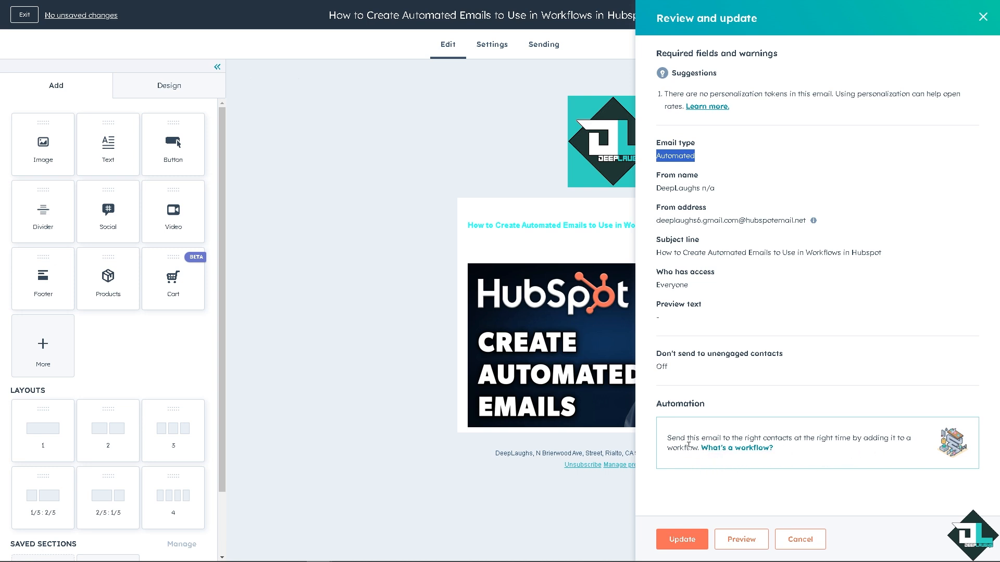
left_click(736, 448)
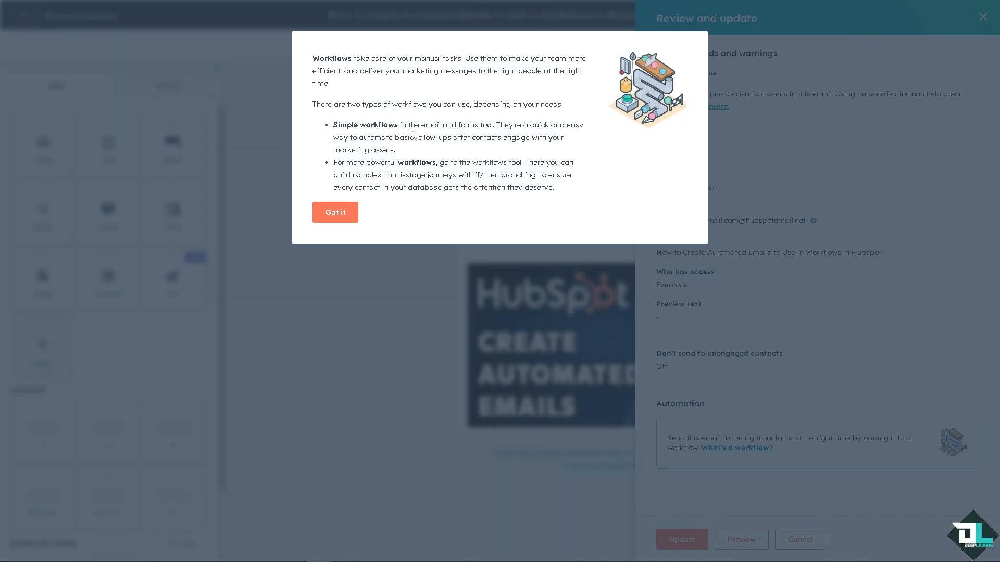
left_click_drag(333, 125, 442, 125)
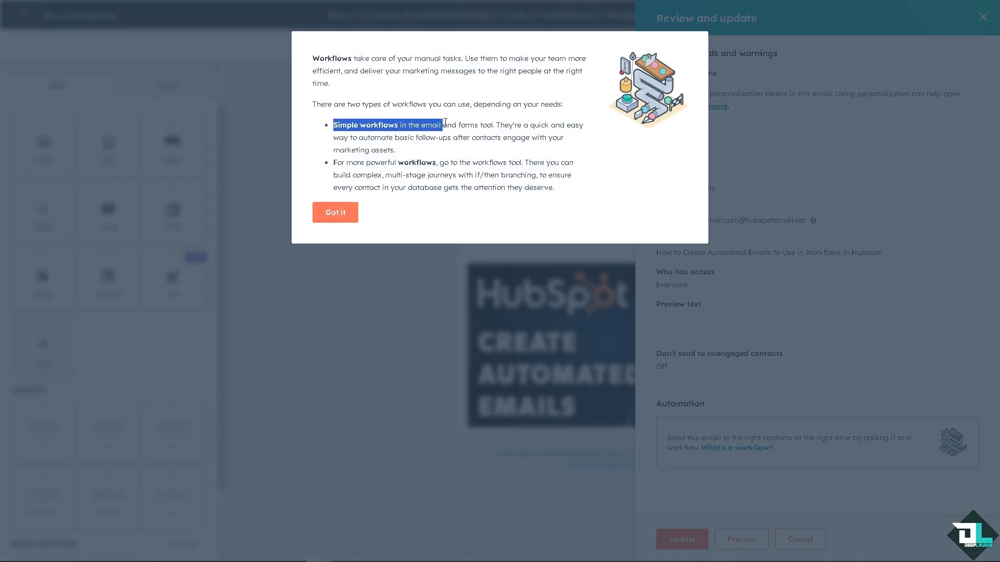
left_click(335, 213)
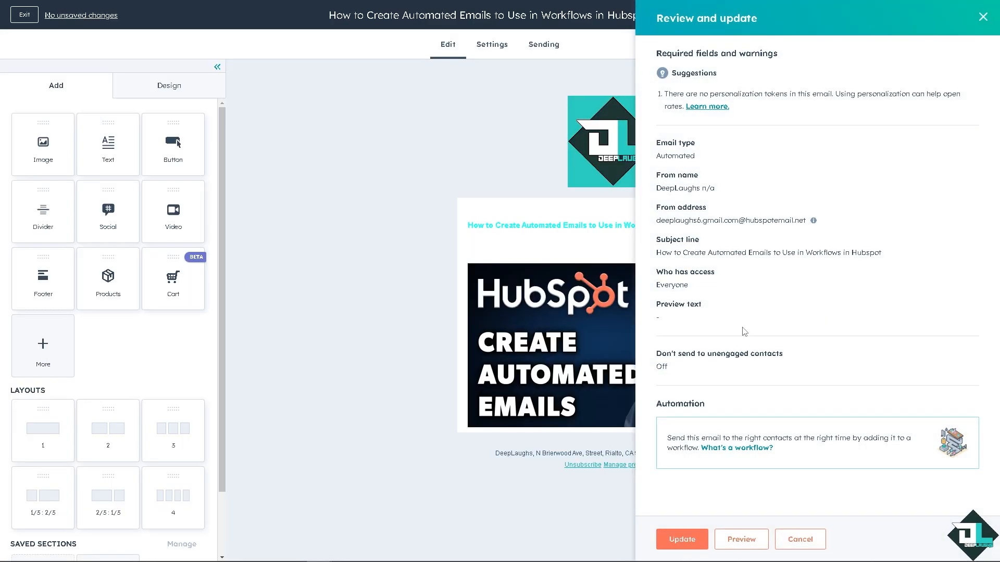
left_click(681, 539)
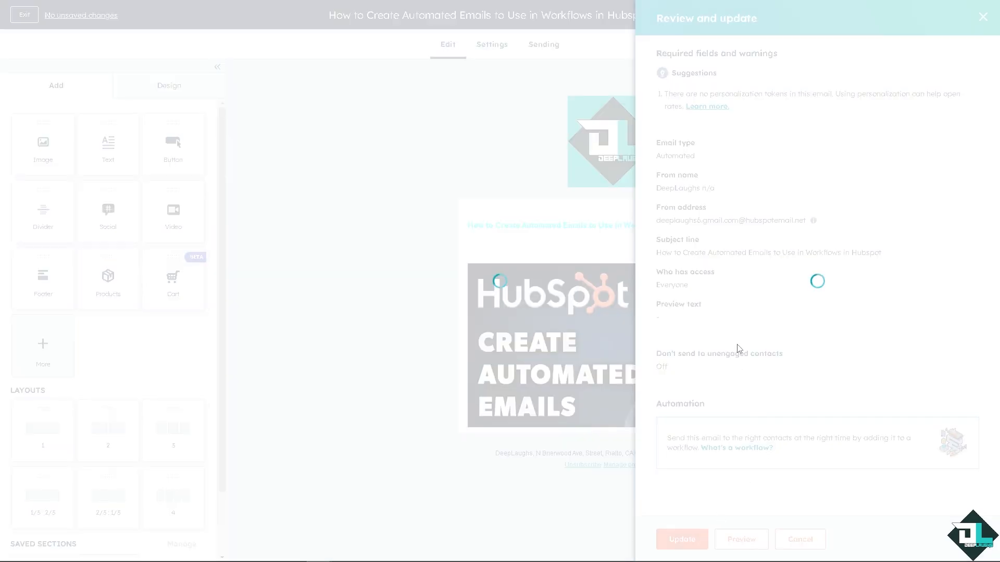
left_click(681, 539)
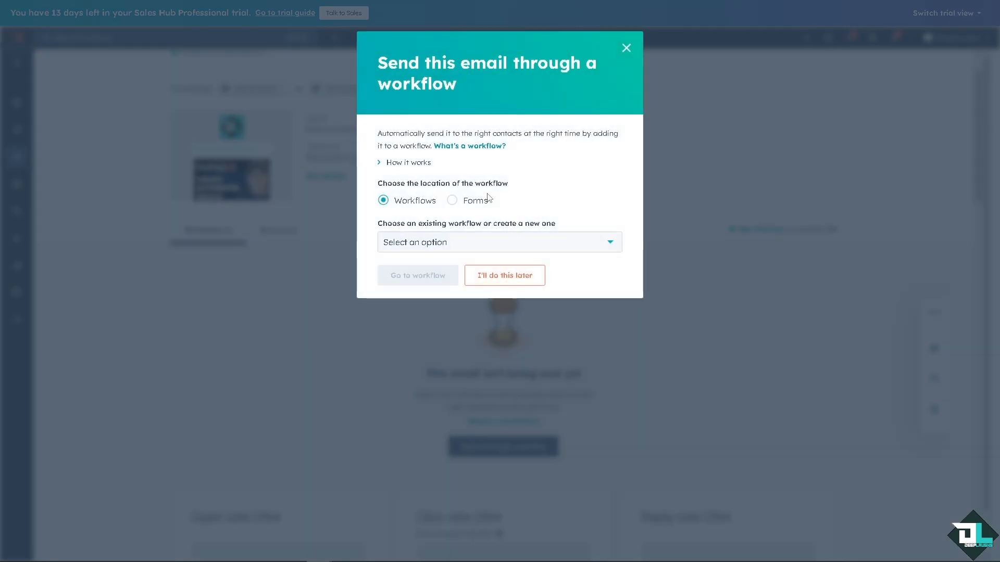
mouse_move(498, 205)
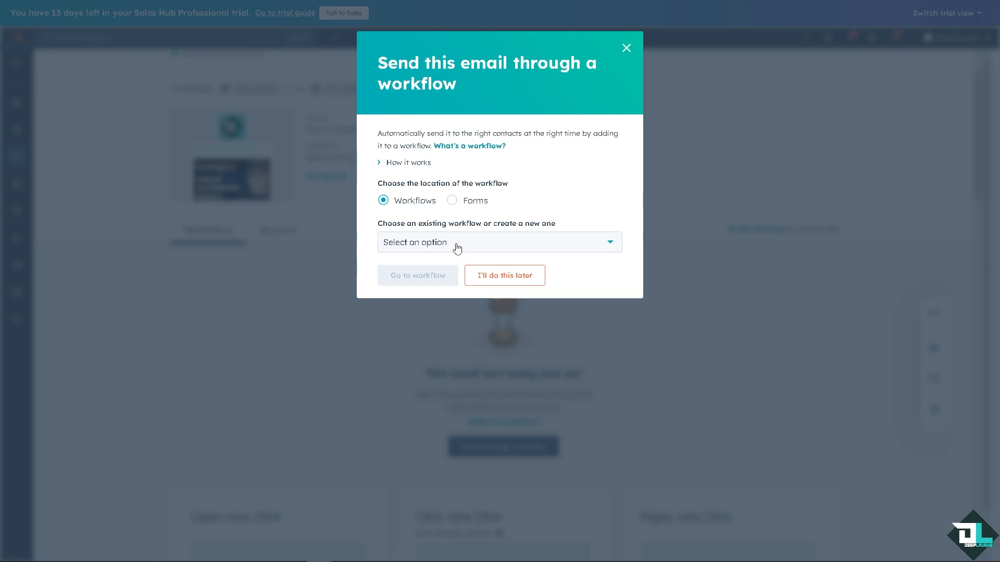
mouse_move(471, 246)
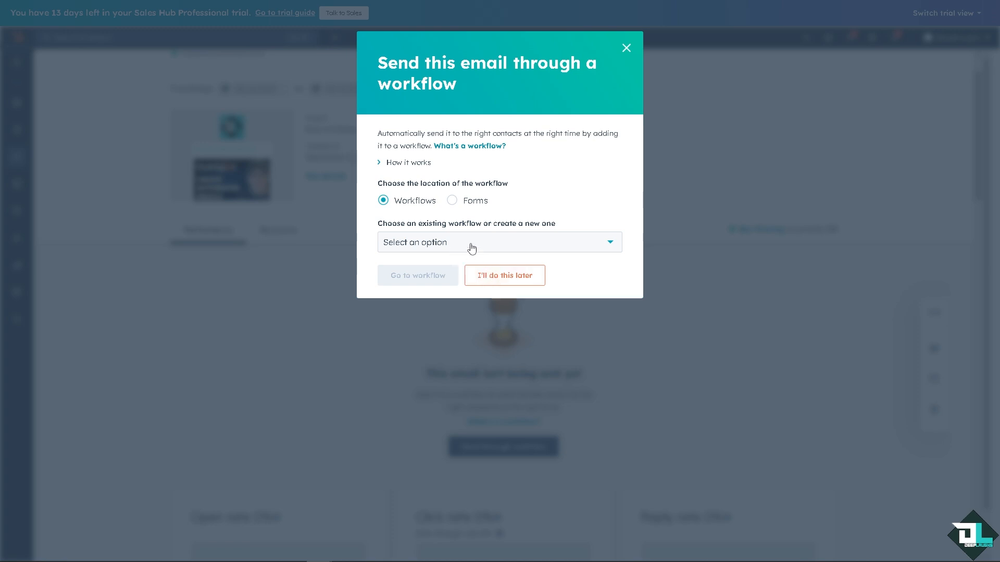
- Select the How to Create Automated Emails workflow as the existing workflow to send this email through
left_click(499, 241)
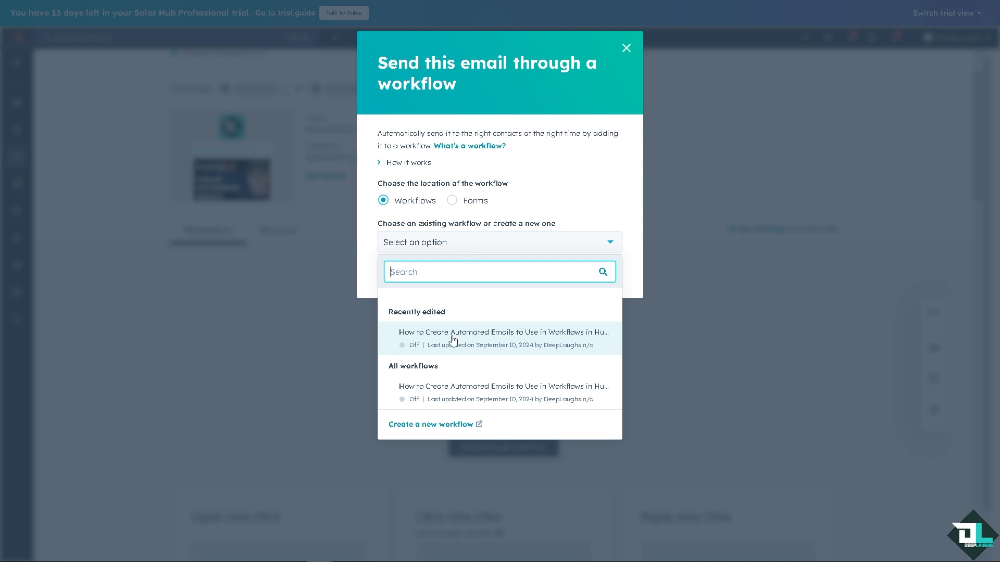
left_click(503, 337)
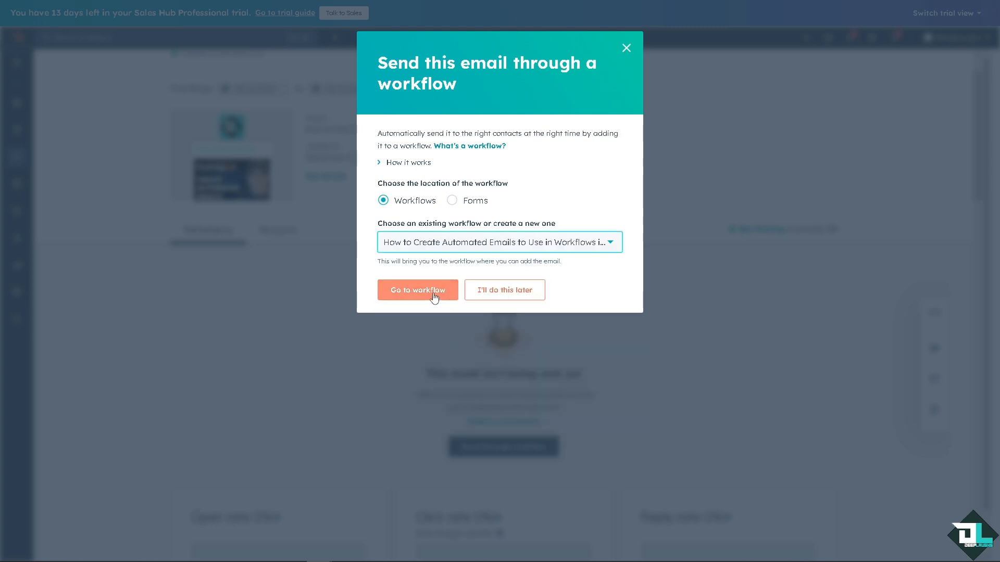